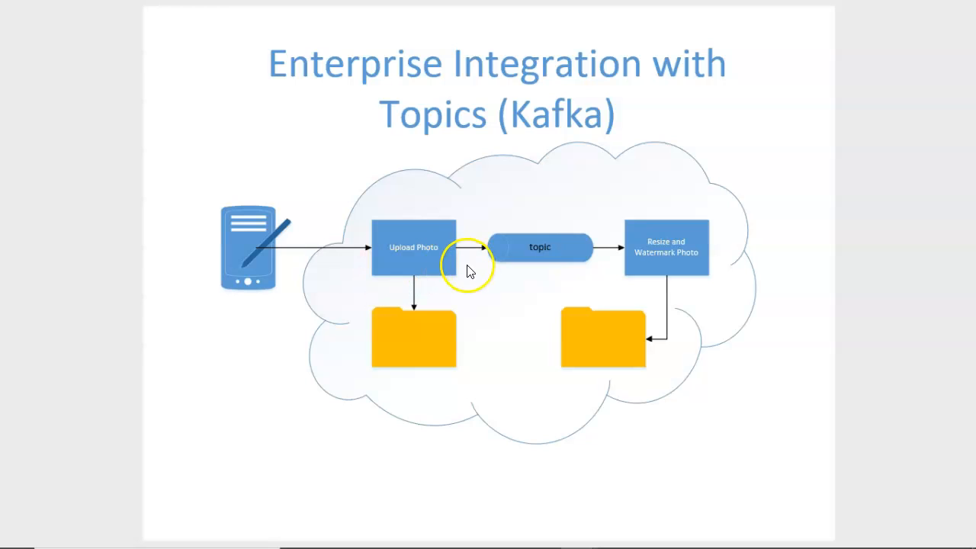
{"action": "mouse_move", "coordinate": [715, 228]}
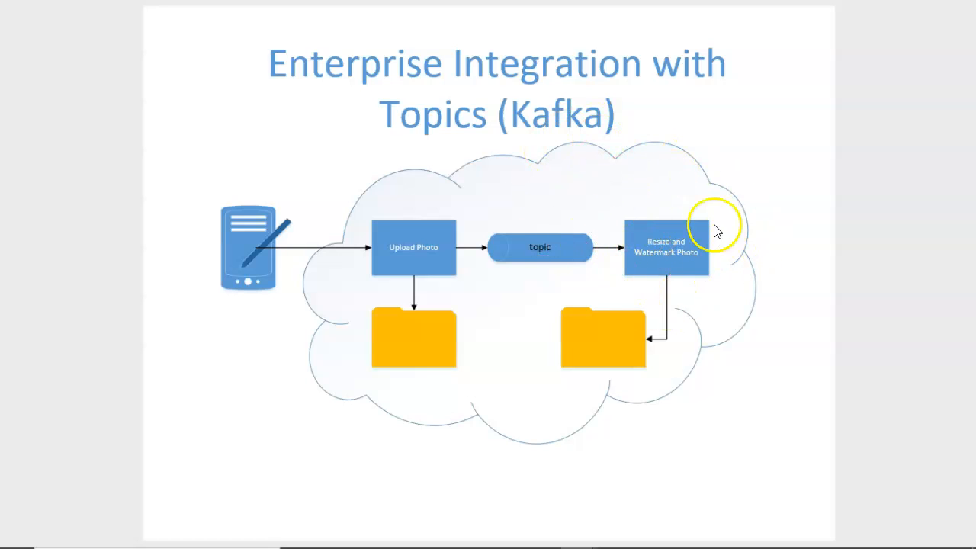
{"action": "mouse_move", "coordinate": [618, 271]}
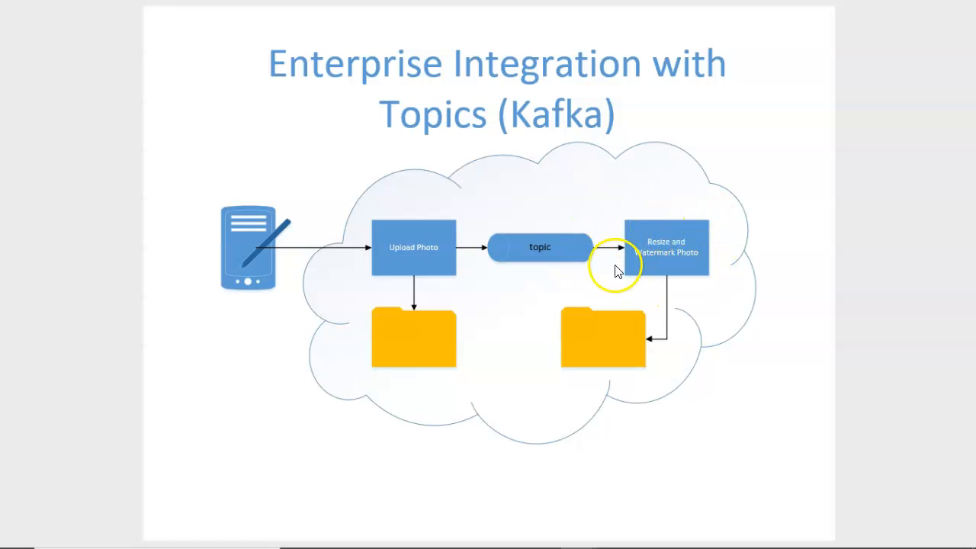
{"action": "mouse_move", "coordinate": [613, 273]}
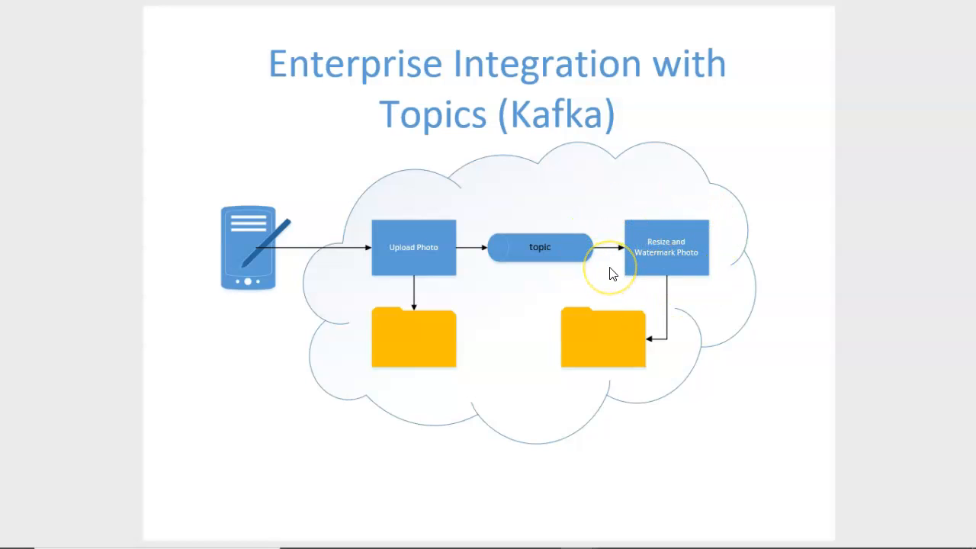
{"action": "mouse_move", "coordinate": [31, 516]}
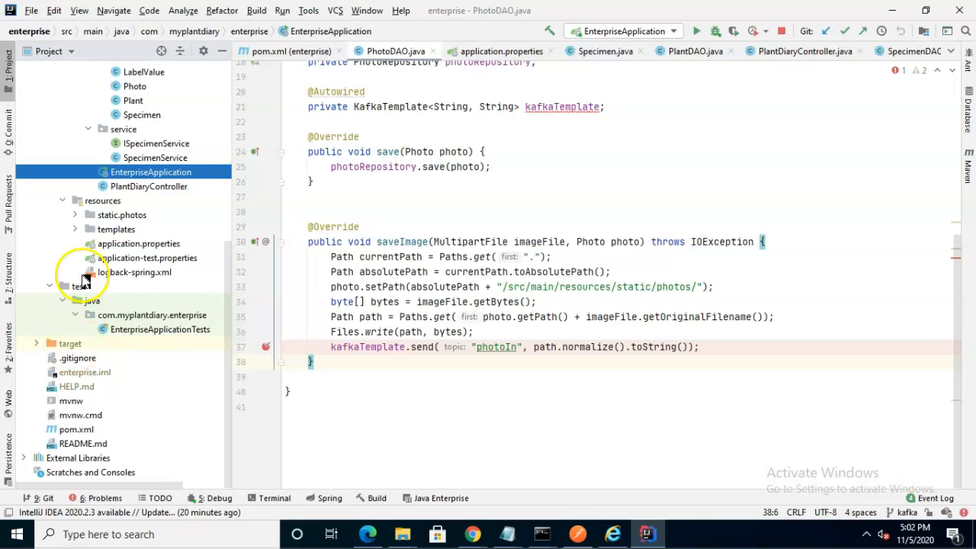
- Start a brand-new project from the File menu, bringing up the New Project wizard
{"action": "left_click", "coordinate": [31, 11]}
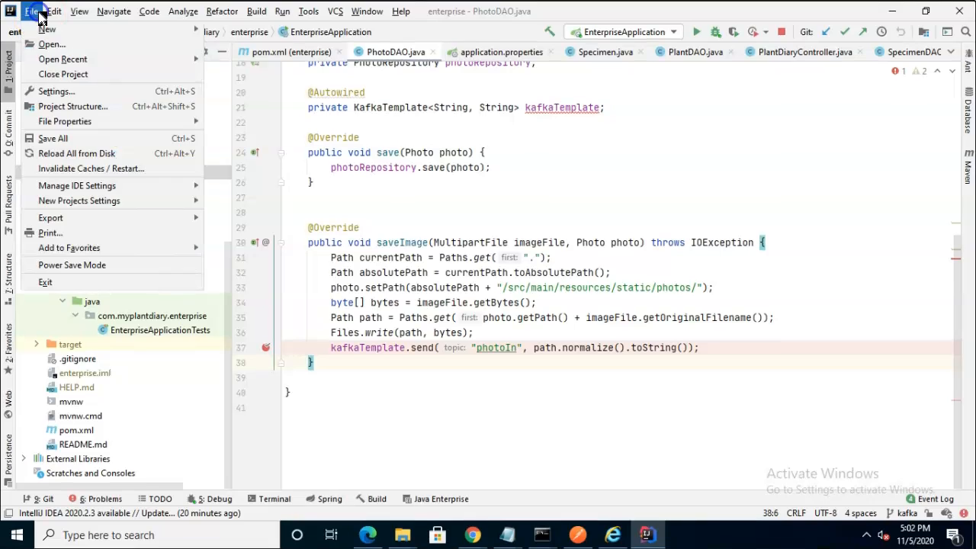
{"action": "left_click", "coordinate": [48, 27]}
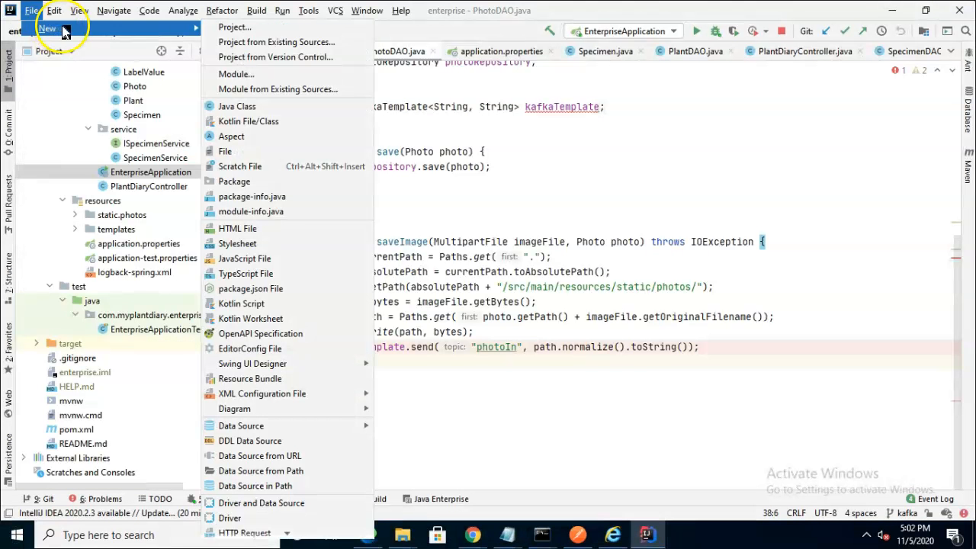
{"action": "mouse_move", "coordinate": [235, 27]}
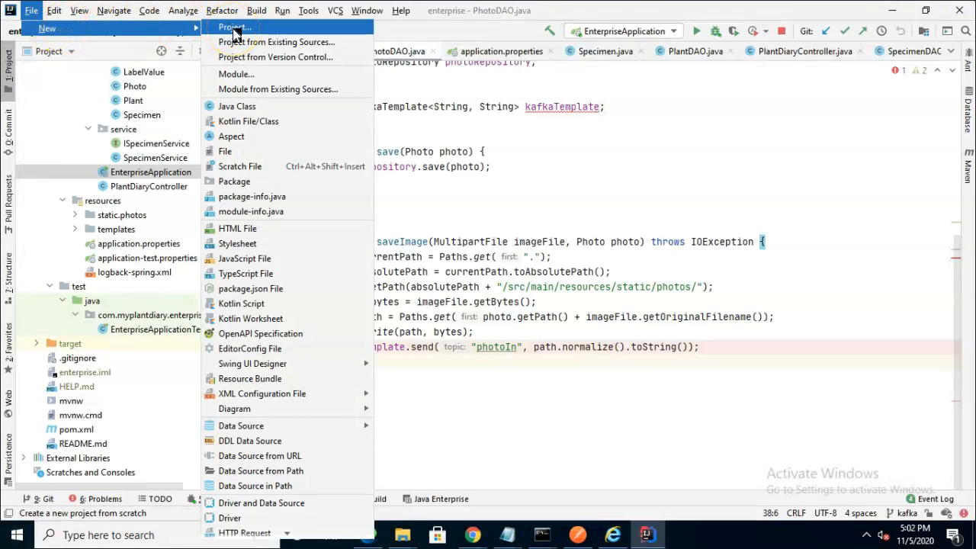
{"action": "left_click", "coordinate": [235, 27]}
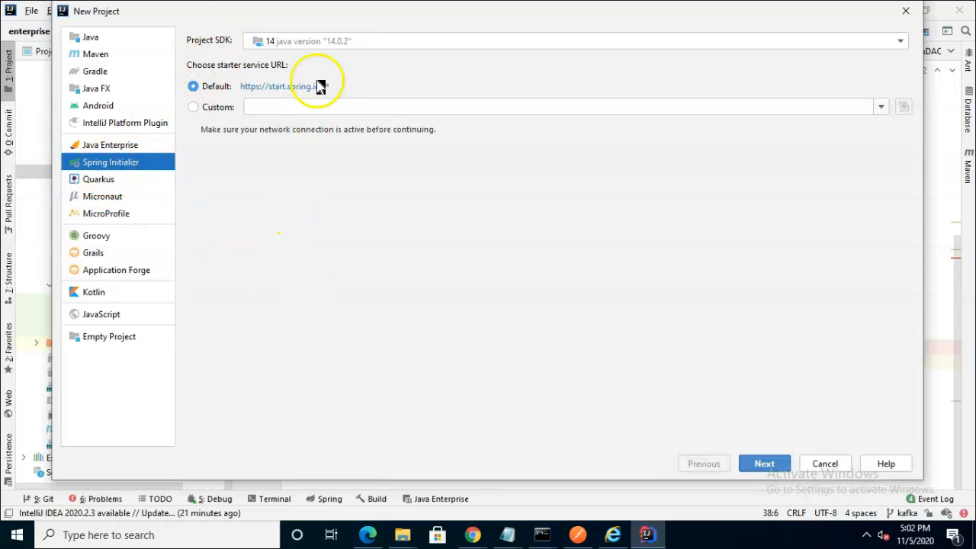
- Set the group to com.myplantdiary.postprocessor and the artifact to photoprocessor
{"action": "left_click", "coordinate": [762, 464]}
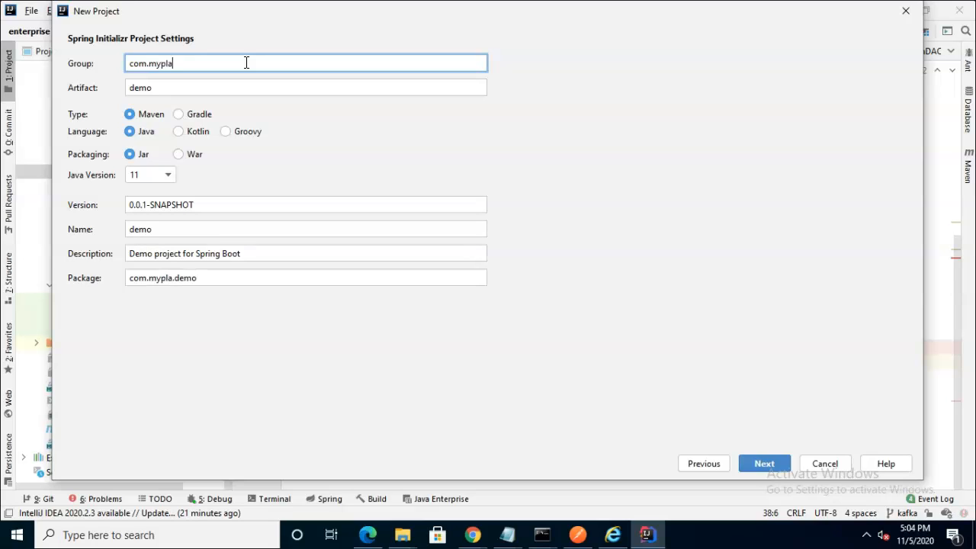
{"action": "type", "text": "ntdiary.p"}
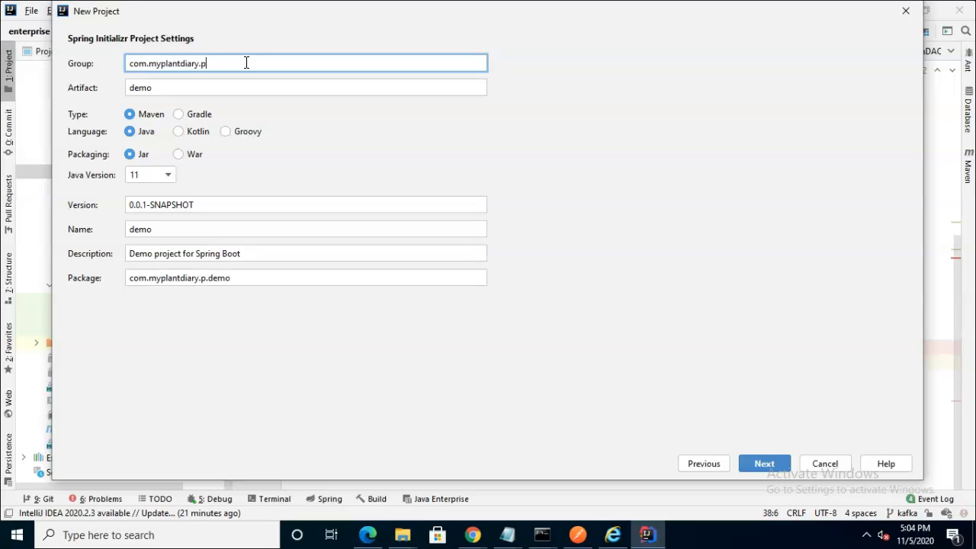
{"action": "type", "text": "ostprocessor"}
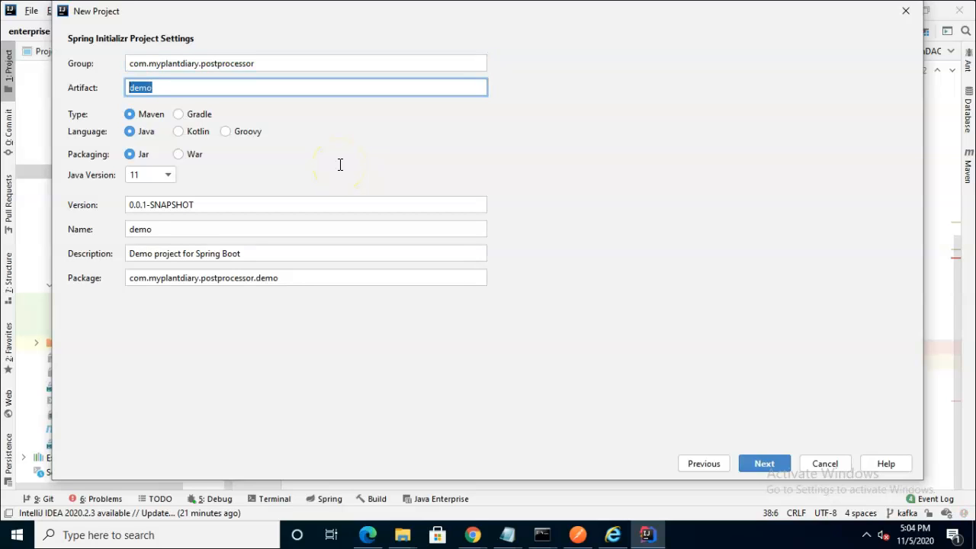
{"action": "type", "text": "photoproces"}
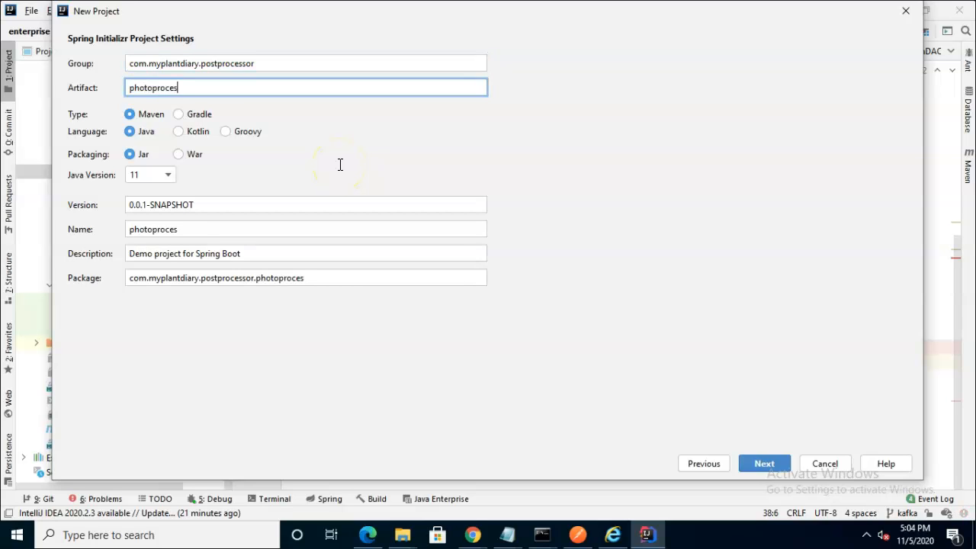
{"action": "type", "text": "sor"}
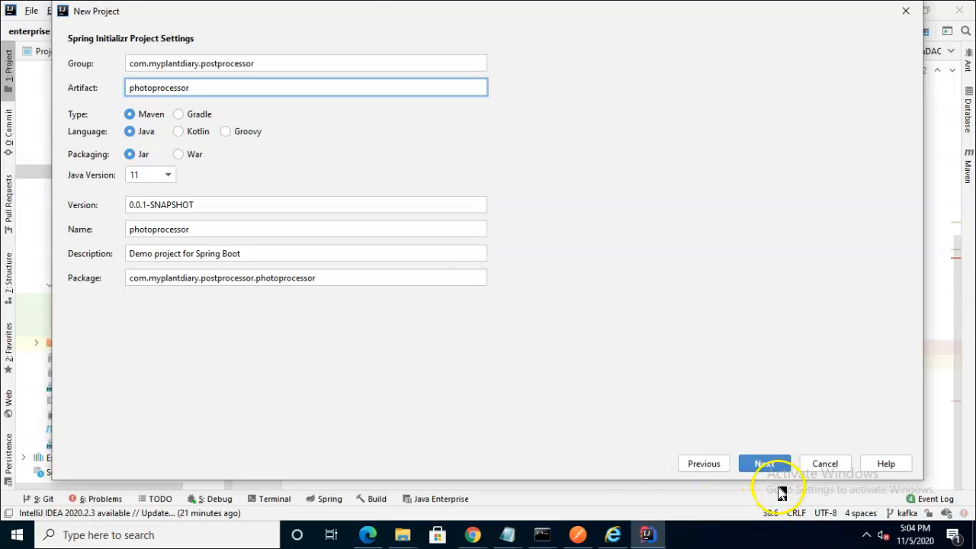
- Add the Spring for Apache Kafka dependency and generate the project
{"action": "left_click", "coordinate": [764, 464]}
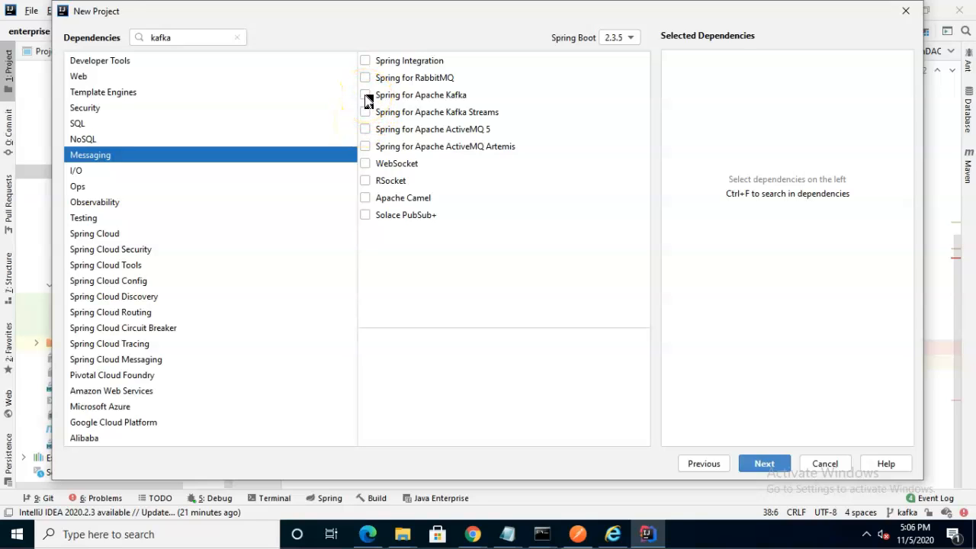
{"action": "left_click", "coordinate": [366, 95]}
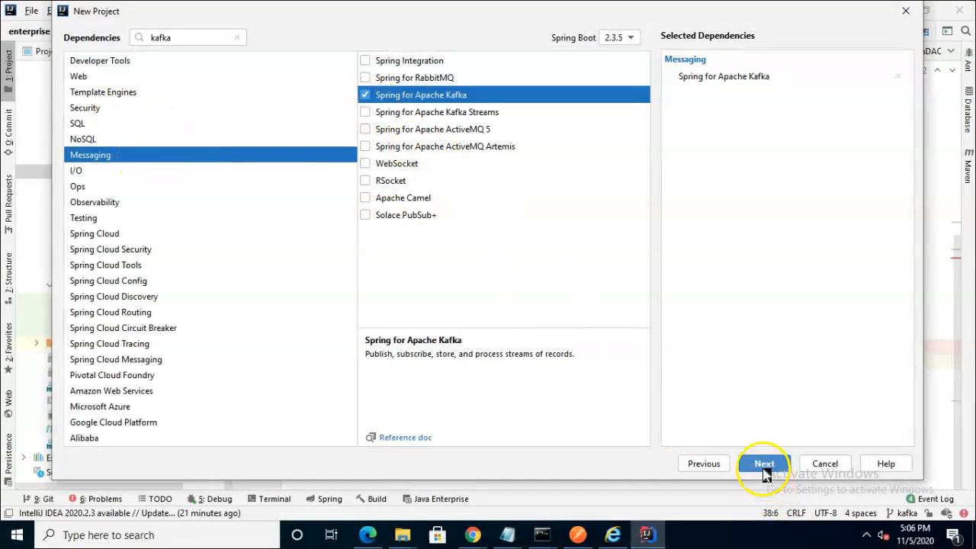
{"action": "left_click", "coordinate": [762, 463]}
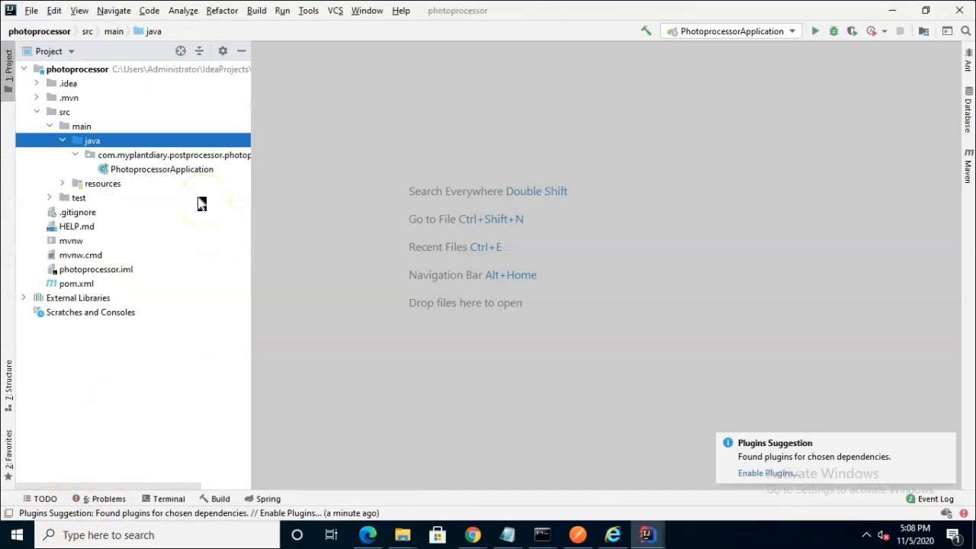
{"action": "mouse_move", "coordinate": [235, 193]}
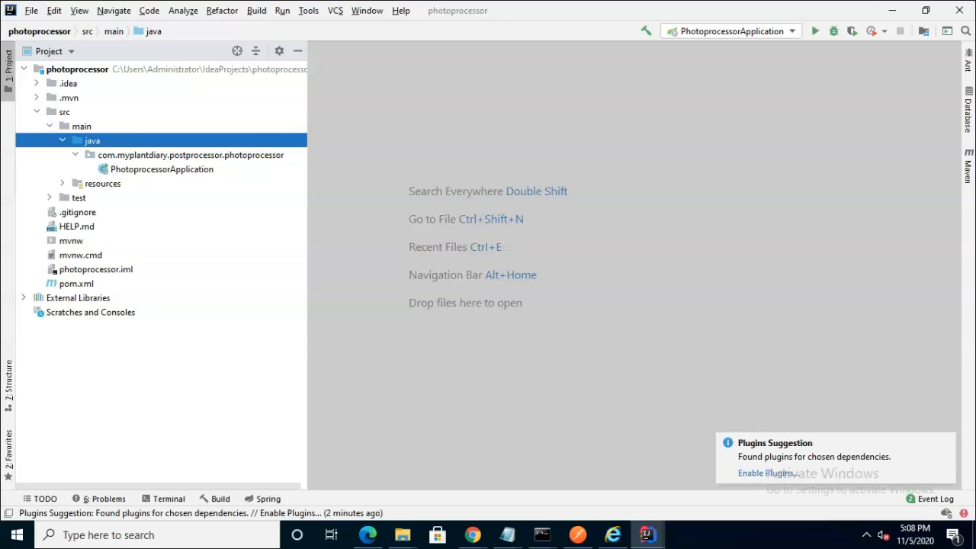
{"action": "mouse_move", "coordinate": [297, 19]}
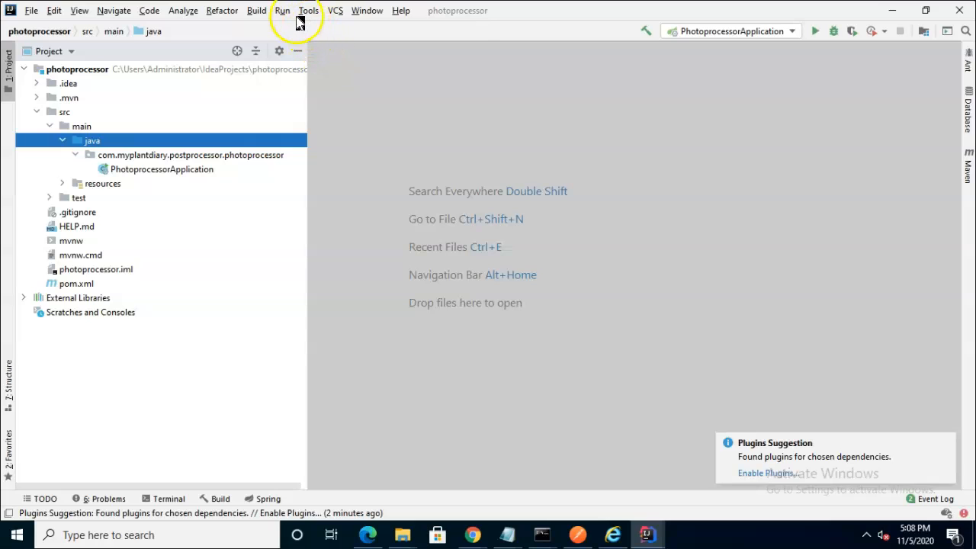
- Show the Run menu's run and debug options for PhotoprocessorApplication
{"action": "left_click", "coordinate": [283, 9]}
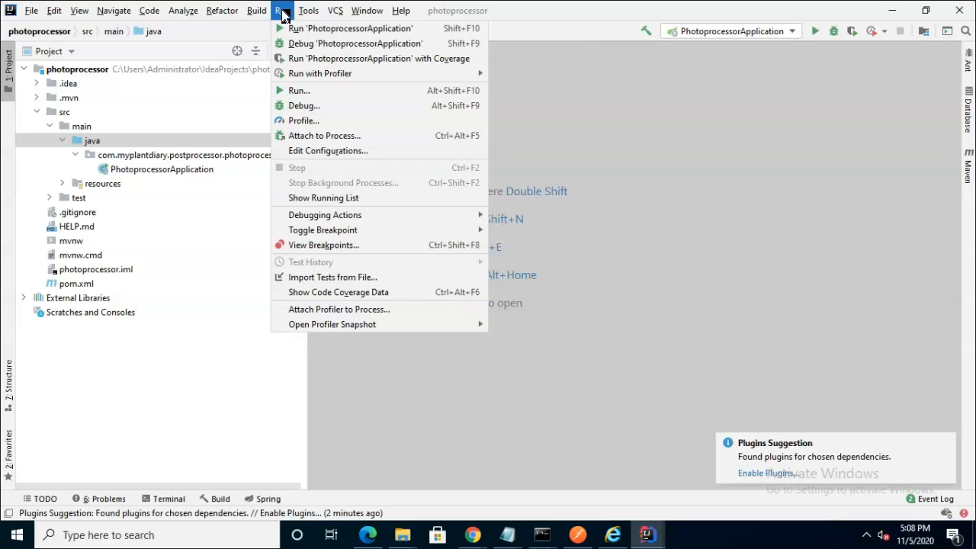
{"action": "mouse_move", "coordinate": [328, 151]}
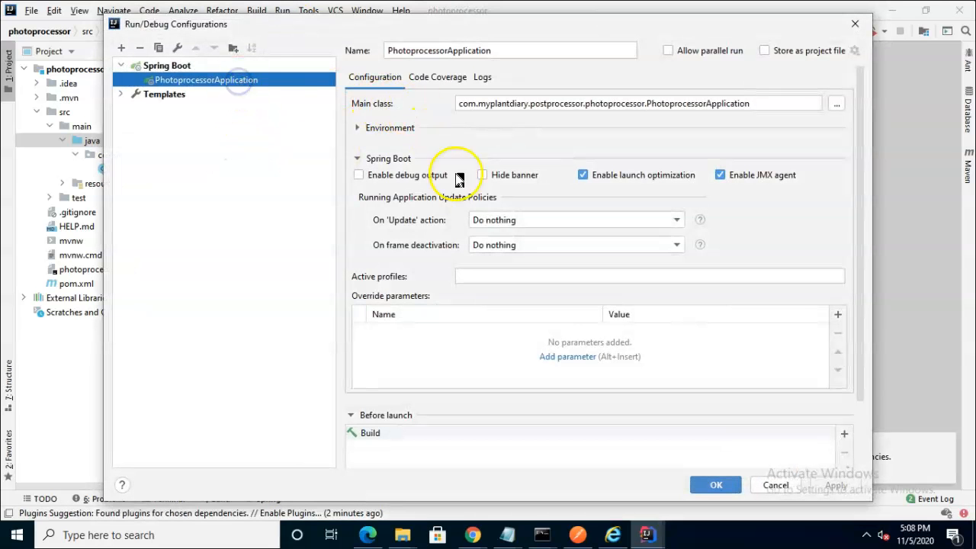
{"action": "mouse_move", "coordinate": [381, 128]}
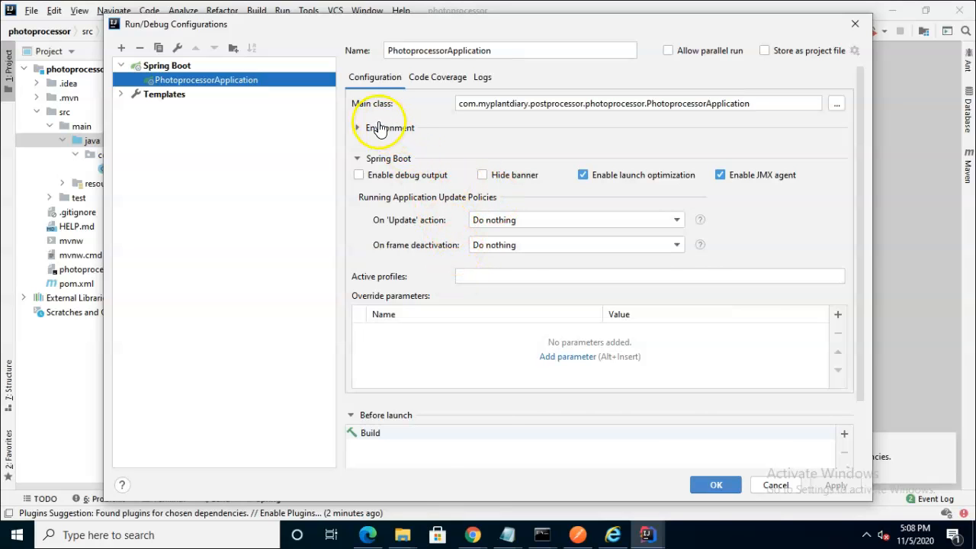
- Add VM option -Dserver.port=8081 to the PhotoprocessorApplication configuration and save it
{"action": "left_click", "coordinate": [356, 128]}
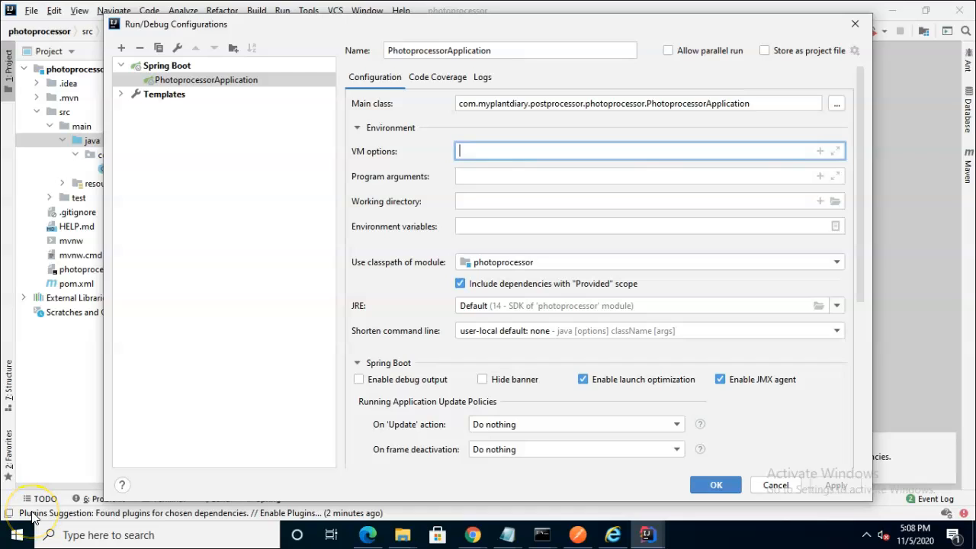
{"action": "type", "text": "-"}
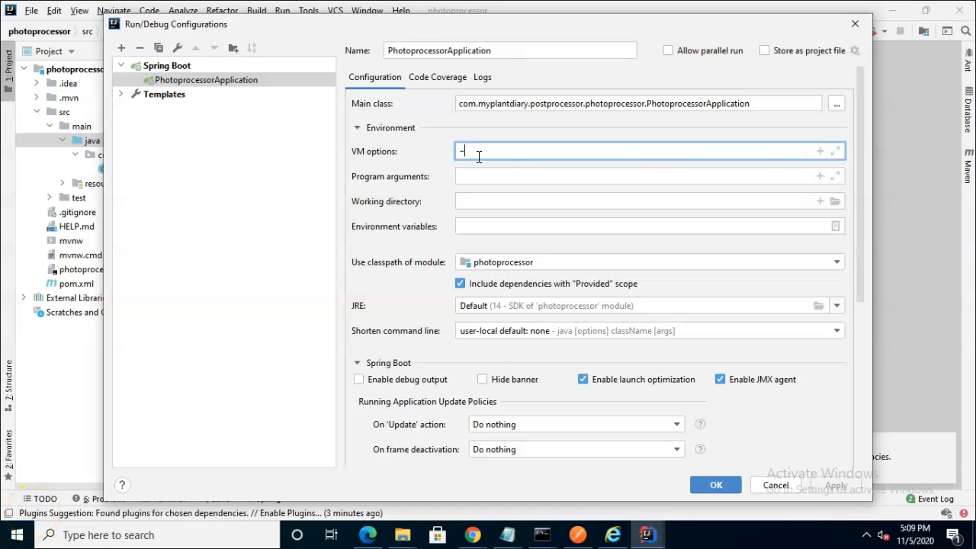
{"action": "type", "text": "Dae"}
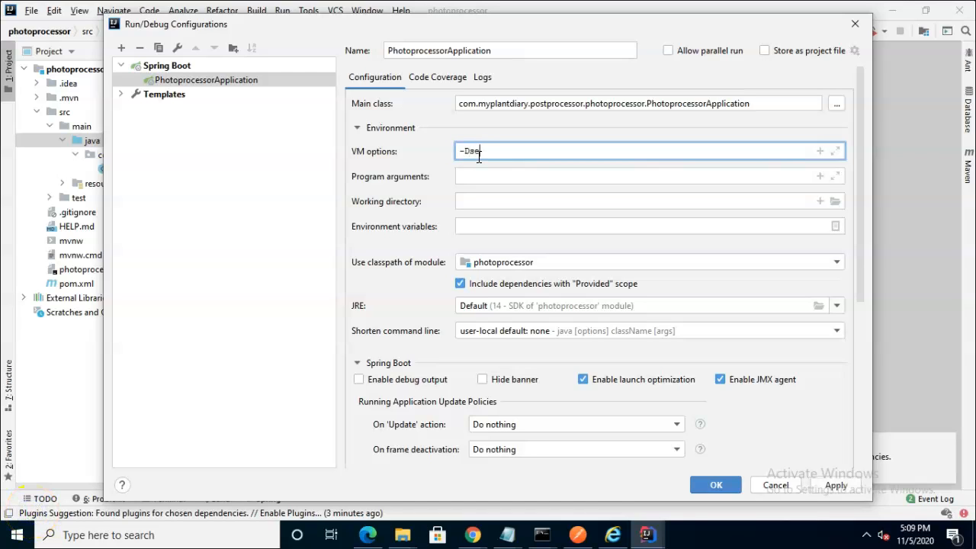
{"action": "type", "text": "server.port"}
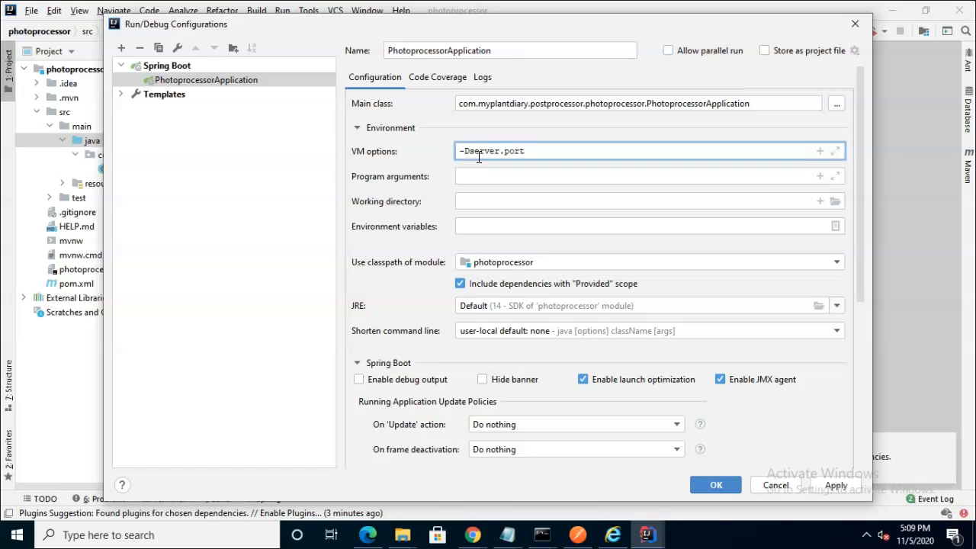
{"action": "type", "text": "=8081"}
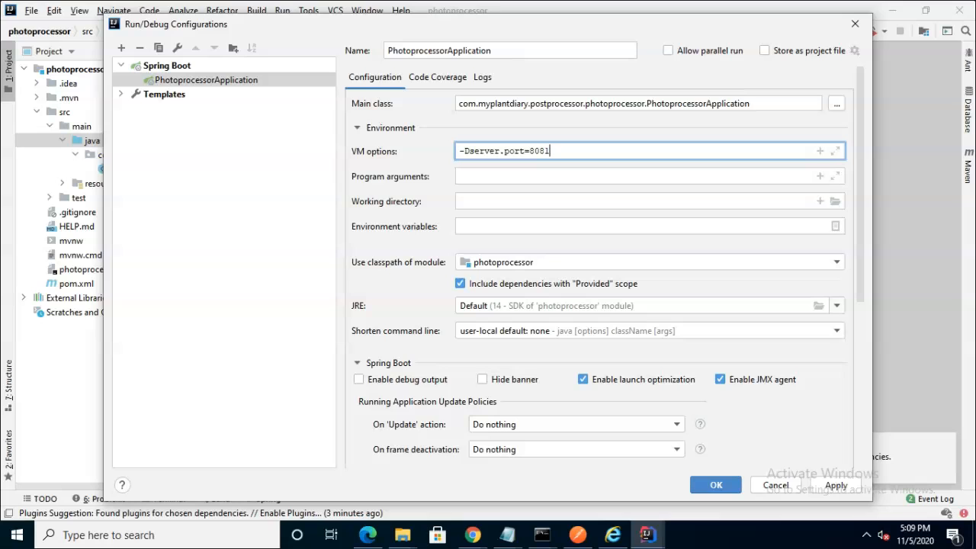
{"action": "mouse_move", "coordinate": [445, 206]}
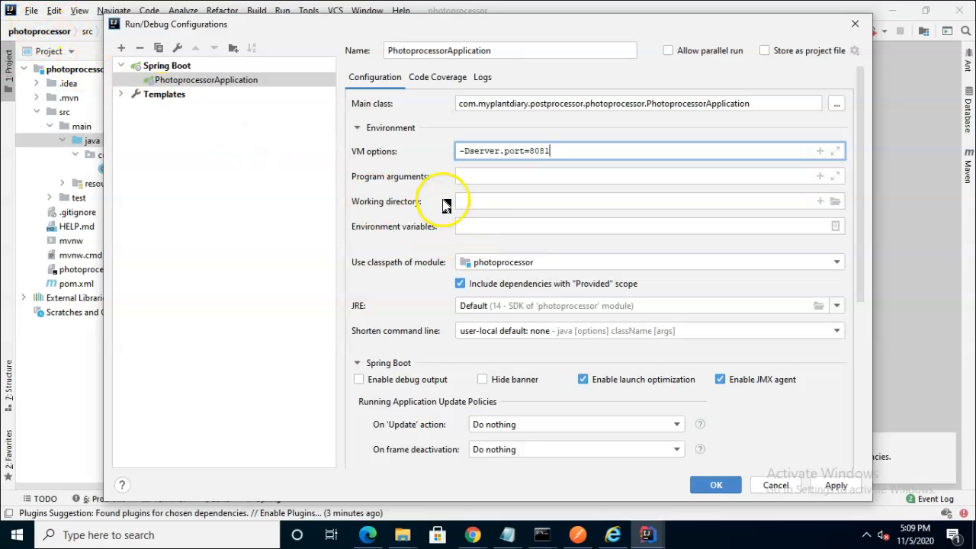
{"action": "mouse_move", "coordinate": [440, 199]}
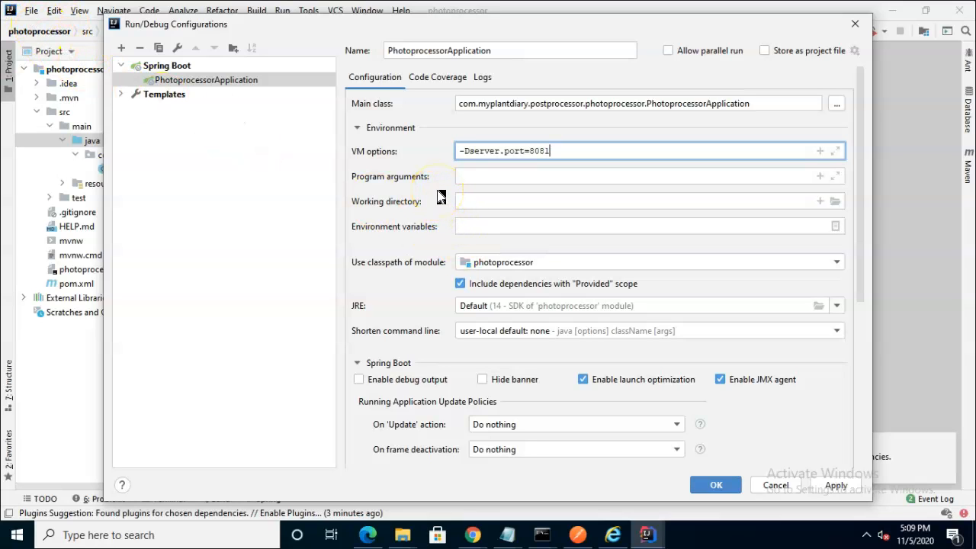
{"action": "left_click", "coordinate": [715, 485]}
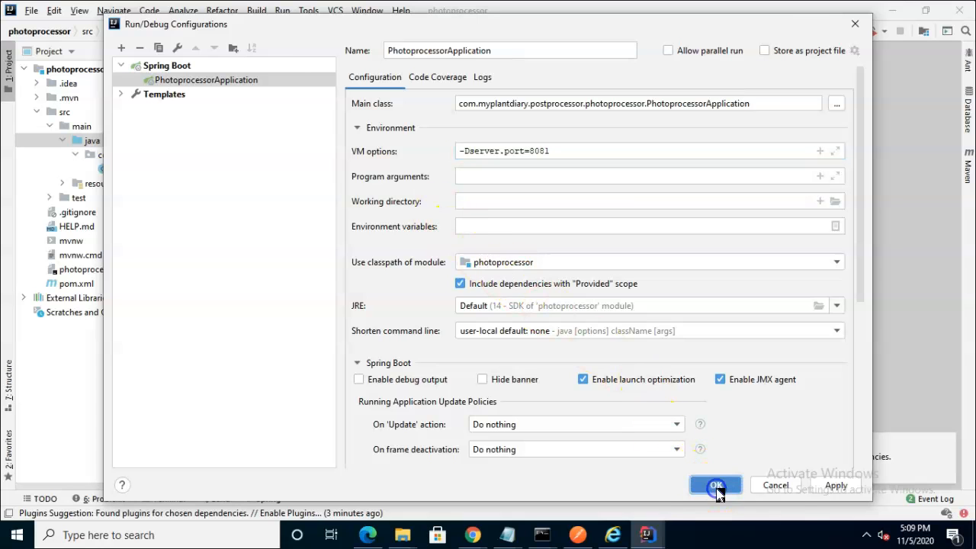
{"action": "left_click", "coordinate": [716, 485]}
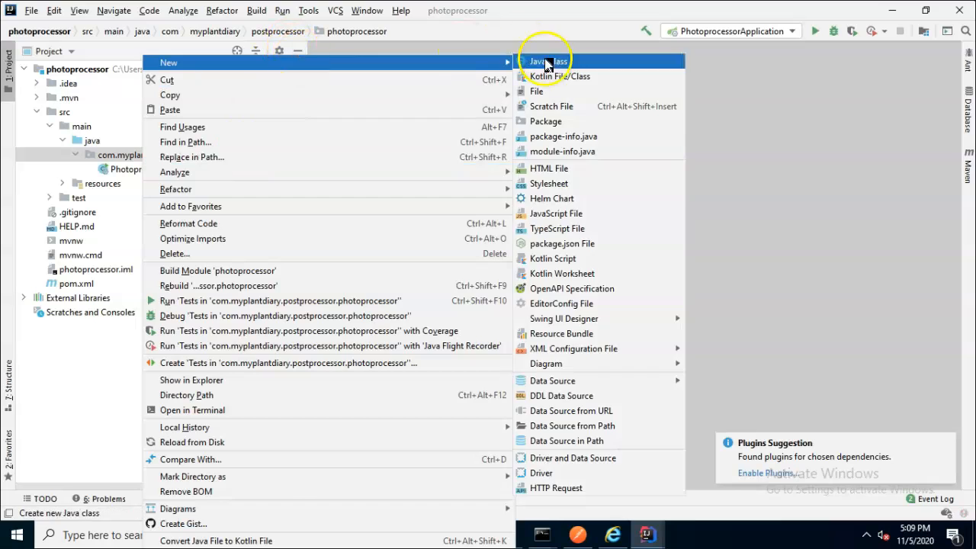
- Create the PhotoProcessor class with processPhoto(String path) printing the path
{"action": "left_click", "coordinate": [547, 61]}
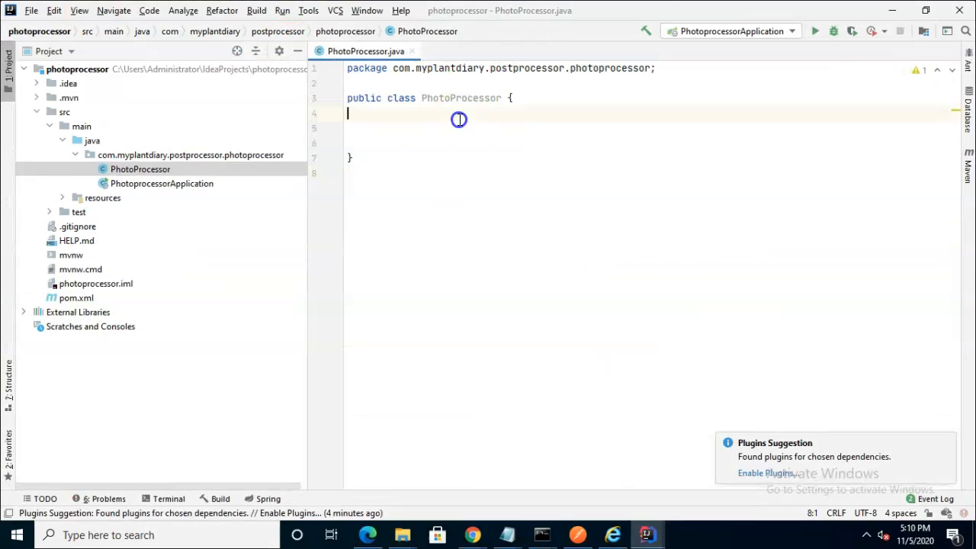
{"action": "key", "text": "enter"}
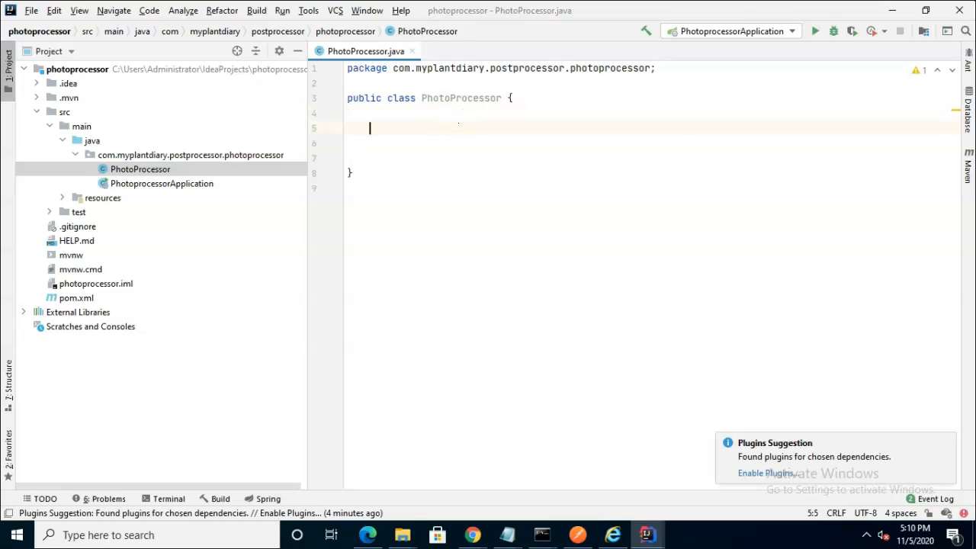
{"action": "type", "text": "public void processPhoto(String path) {"}
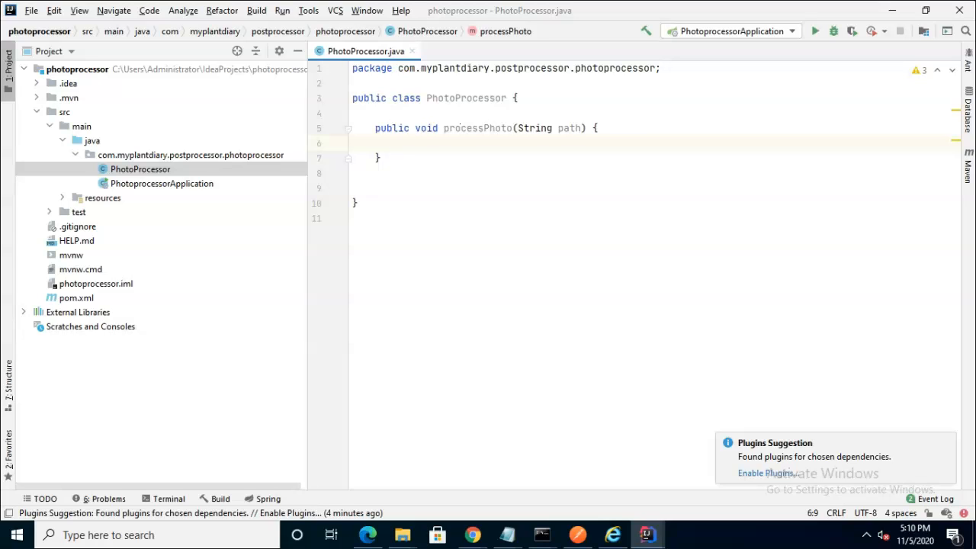
{"action": "type", "text": "S"}
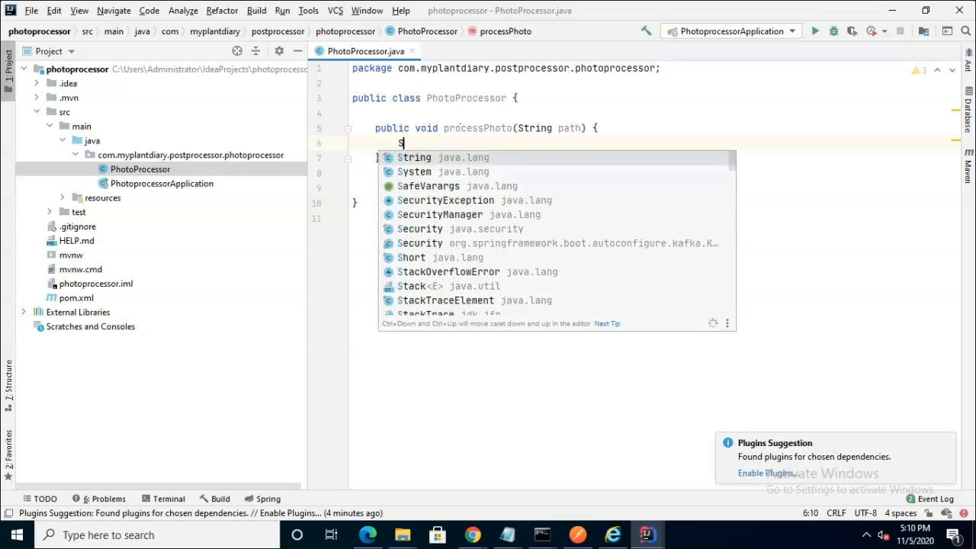
{"action": "type", "text": "ystem.out.printli"}
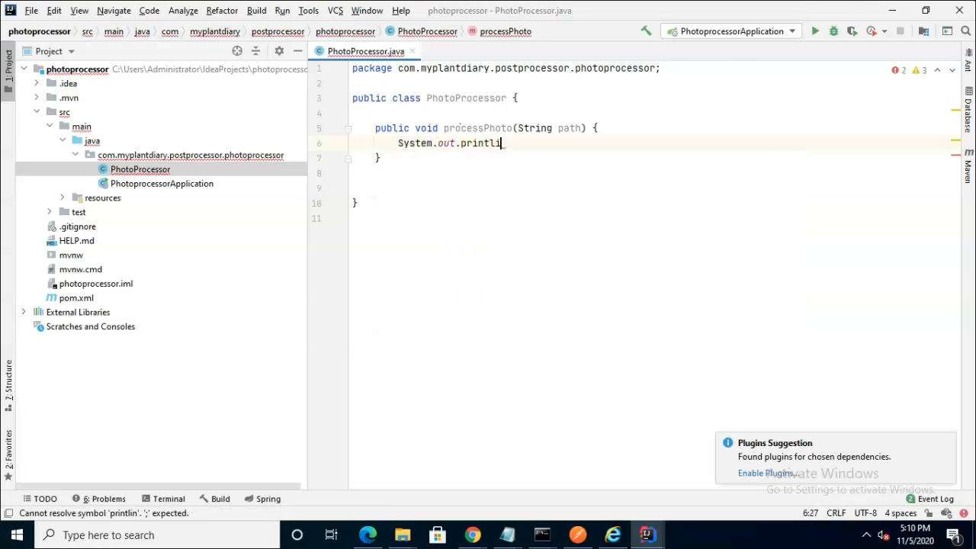
{"action": "type", "text": "()"}
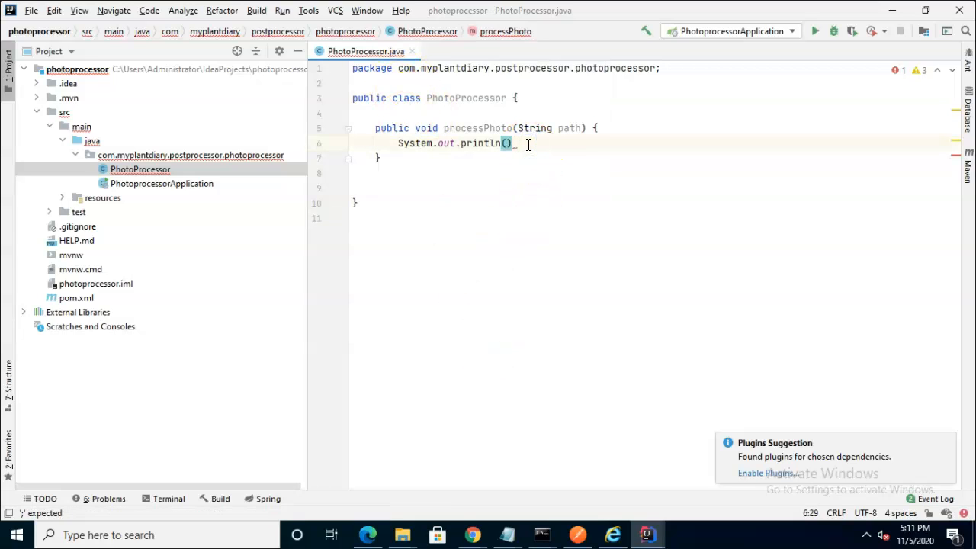
{"action": "type", "text": ";"}
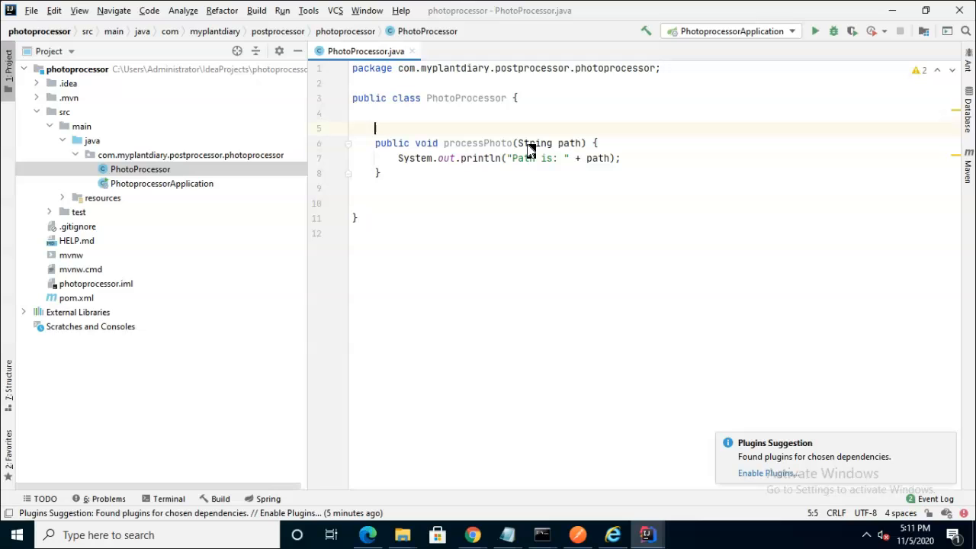
{"action": "type", "text": "@KafkaListener("}
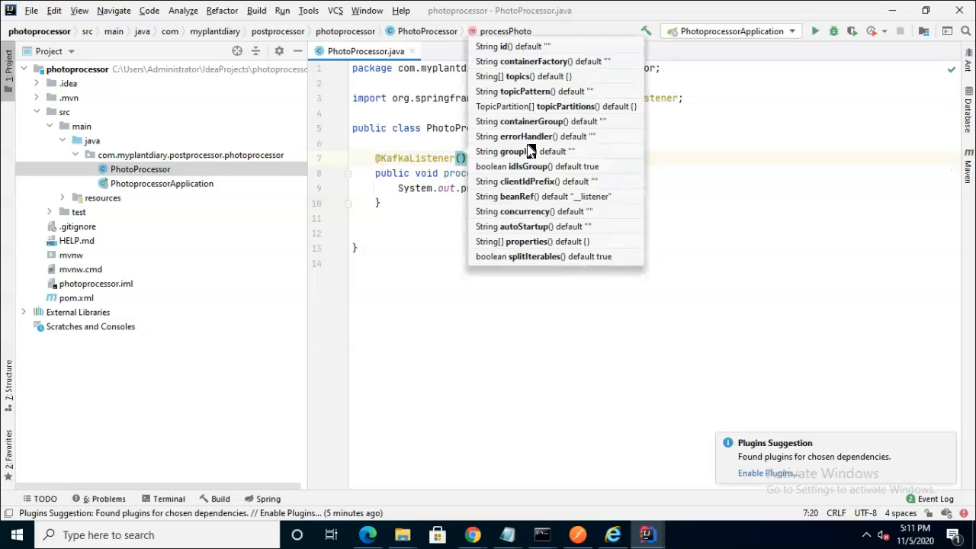
{"action": "type", "text": "topic"}
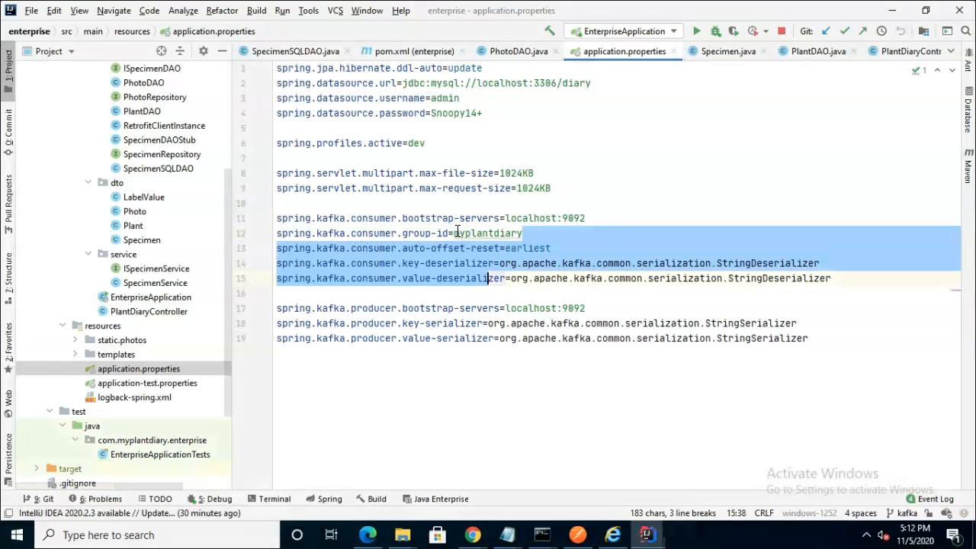
{"action": "double_click", "coordinate": [488, 232]}
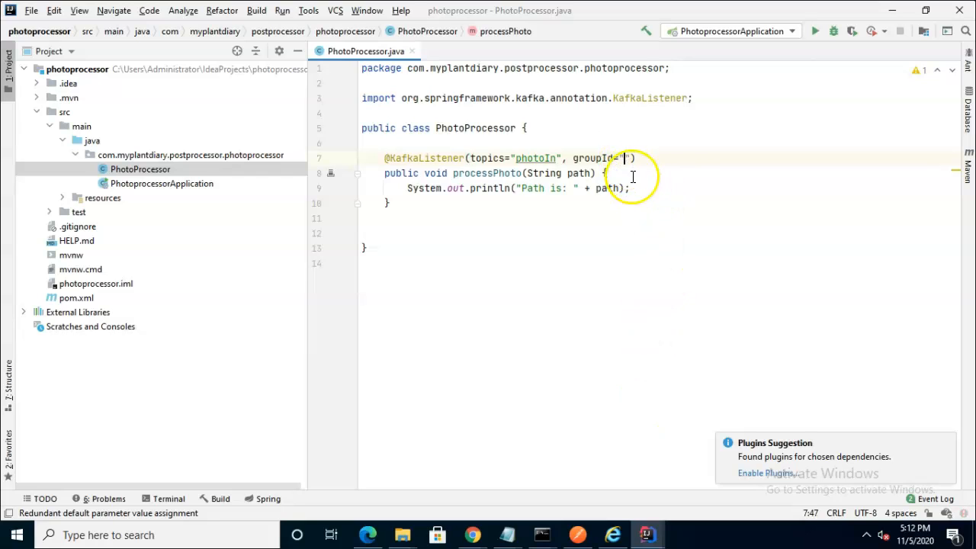
{"action": "type", "text": "myplantdiary"}
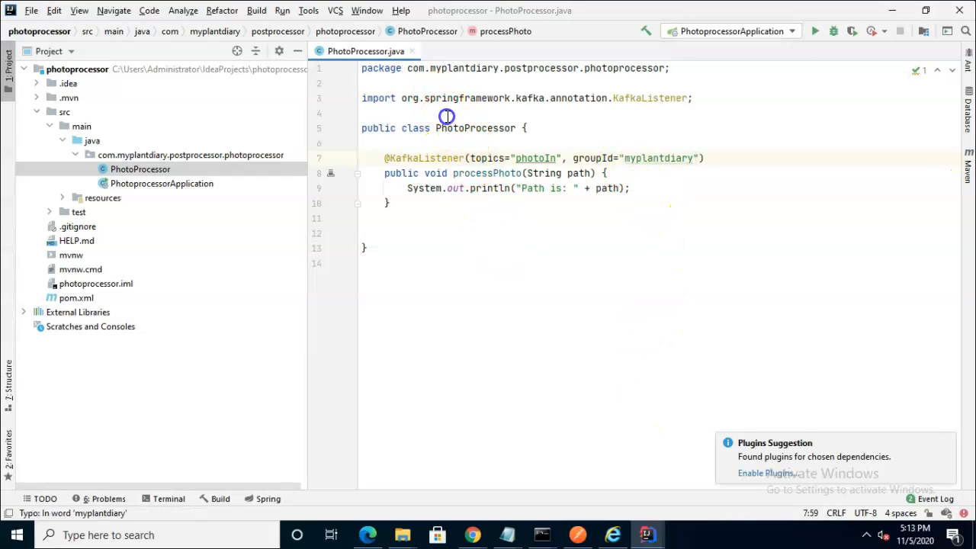
{"action": "key", "text": "enter"}
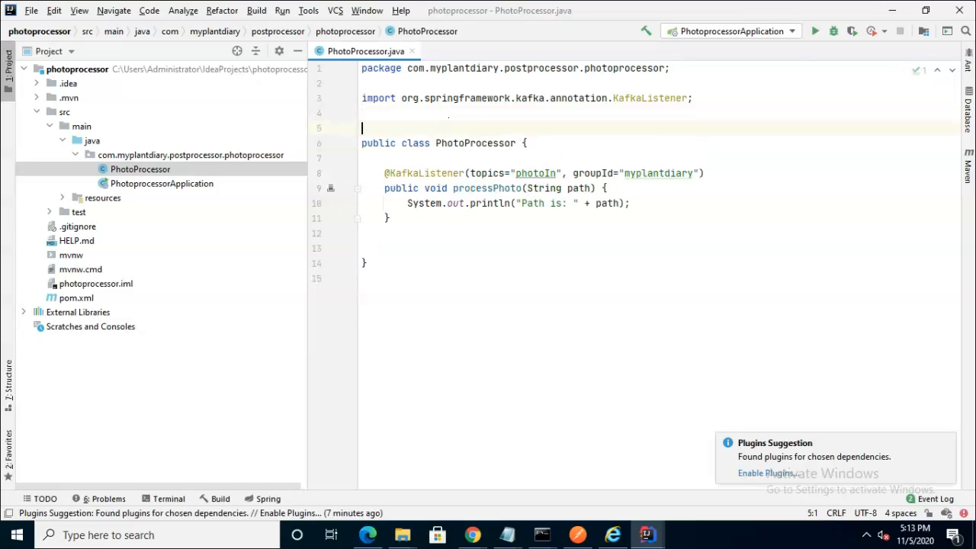
{"action": "type", "text": "@Comp"}
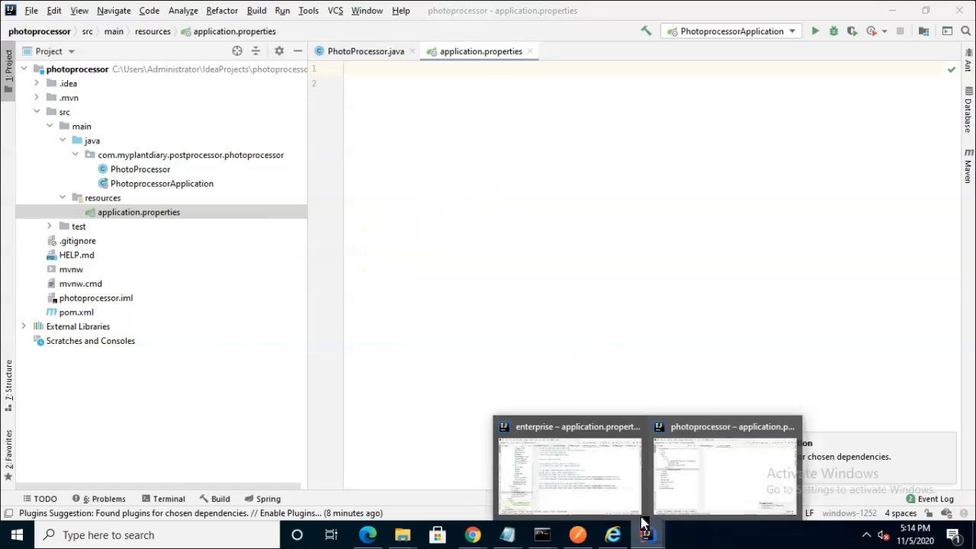
- Select the enterprise project's spring.kafka consumer and producer properties and return to photoprocessor
{"action": "left_click", "coordinate": [570, 473]}
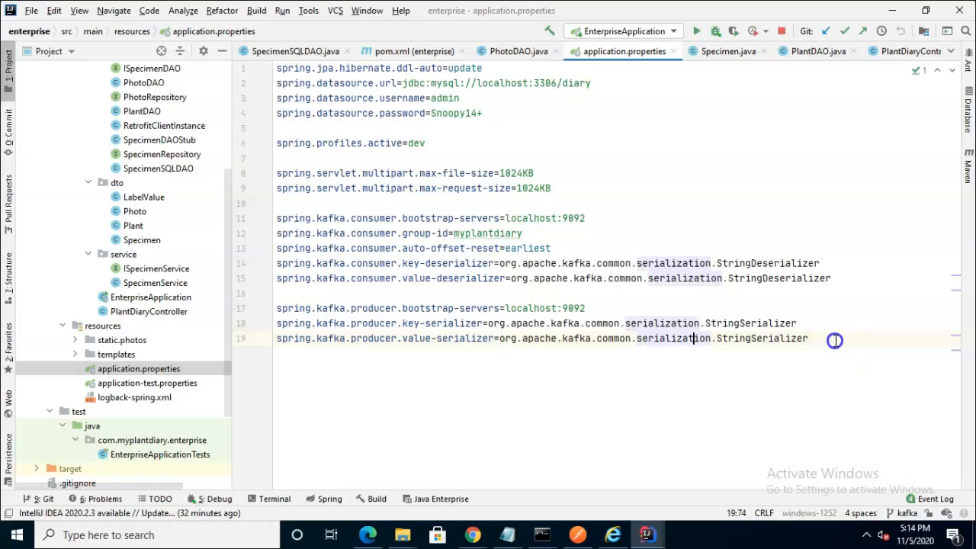
{"action": "left_click_drag", "start_coordinate": [277, 308], "coordinate": [808, 339]}
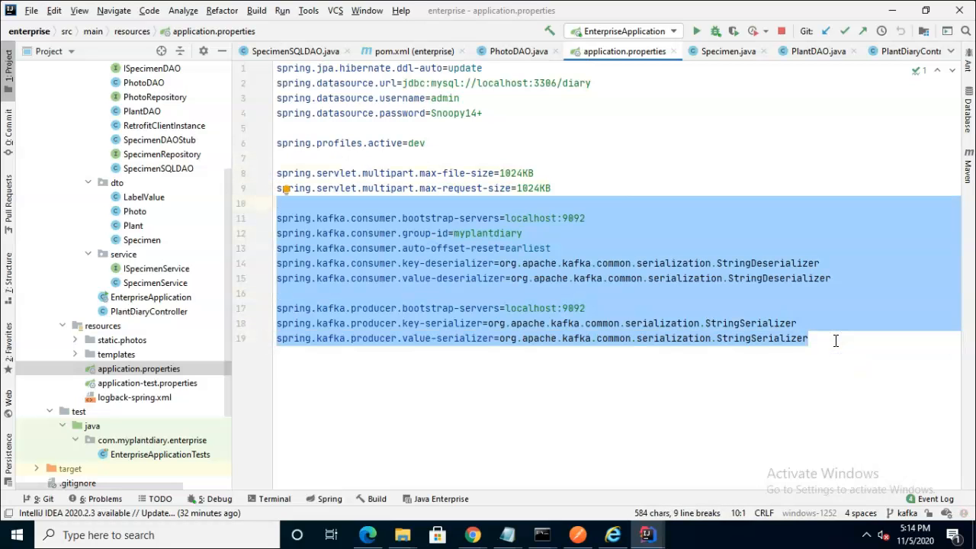
{"action": "mouse_move", "coordinate": [765, 451]}
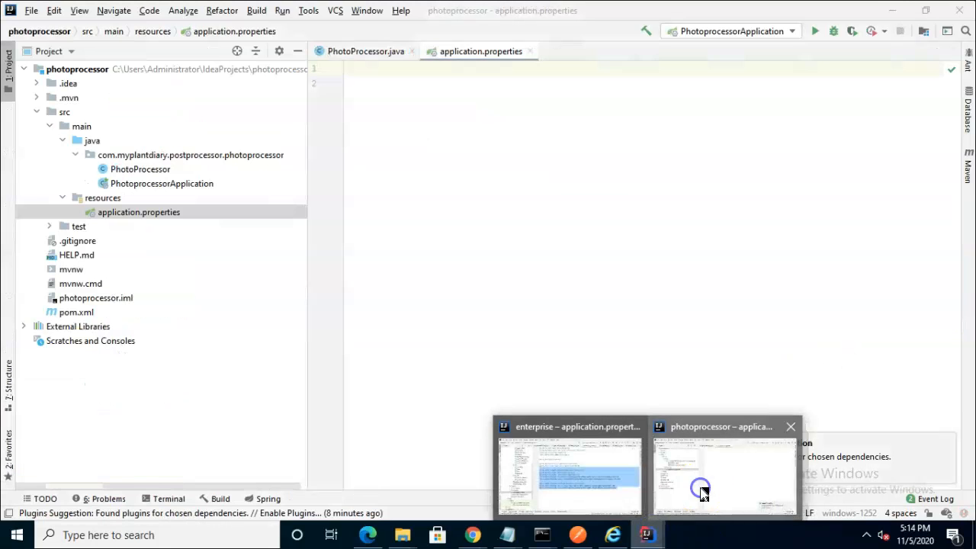
{"action": "left_click", "coordinate": [723, 473]}
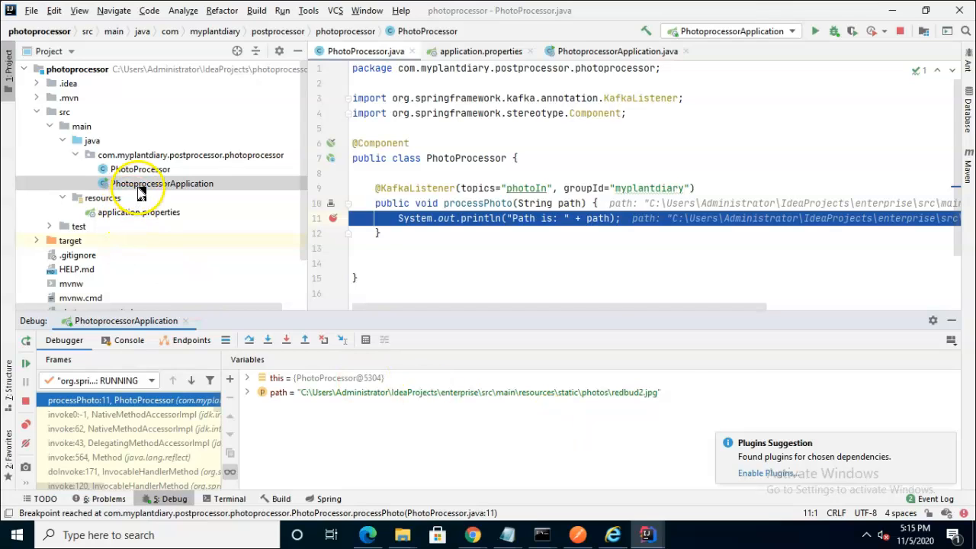
{"action": "mouse_move", "coordinate": [663, 356]}
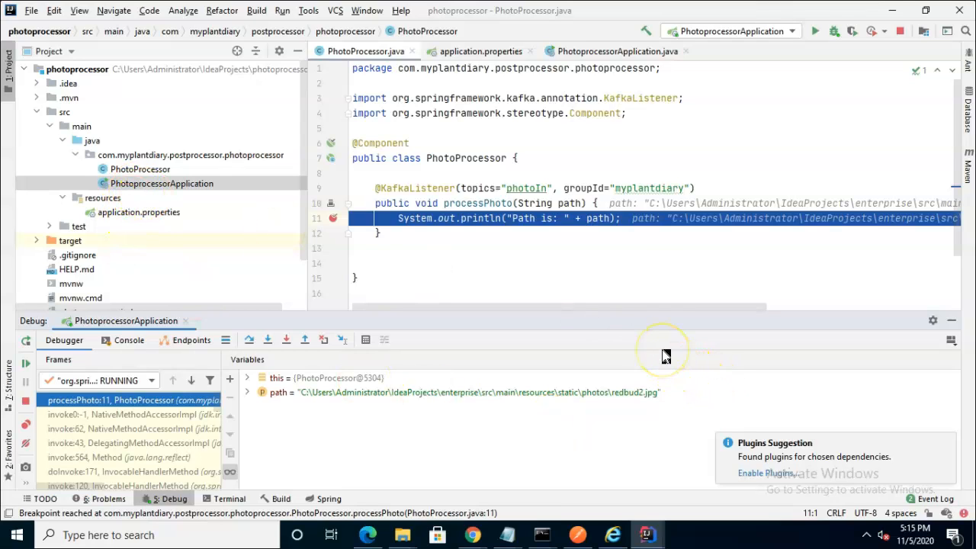
{"action": "mouse_move", "coordinate": [629, 250]}
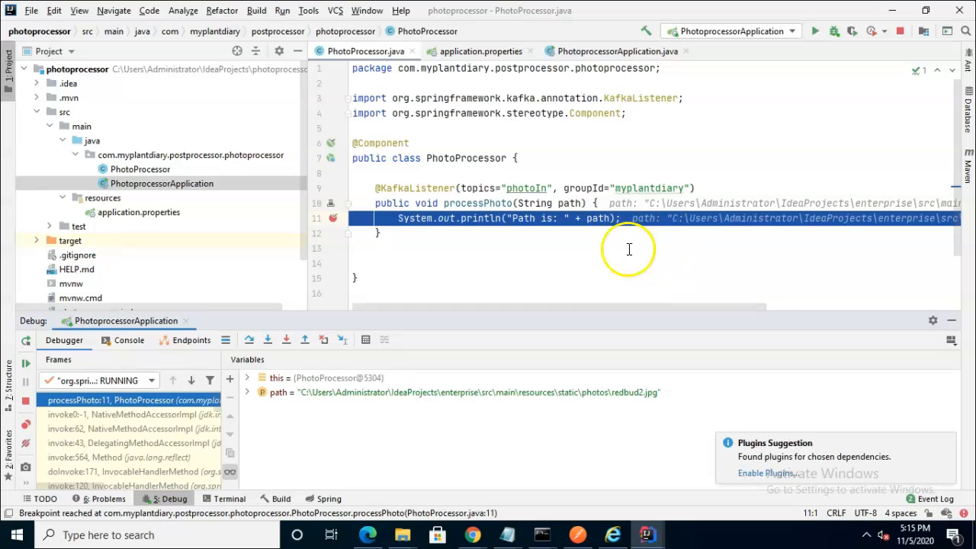
{"action": "mouse_move", "coordinate": [699, 220]}
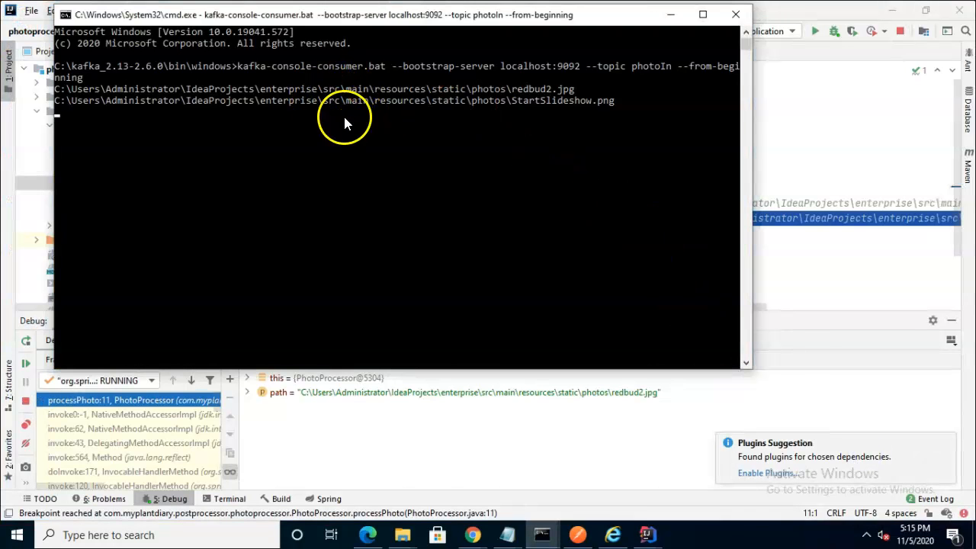
{"action": "mouse_move", "coordinate": [357, 98]}
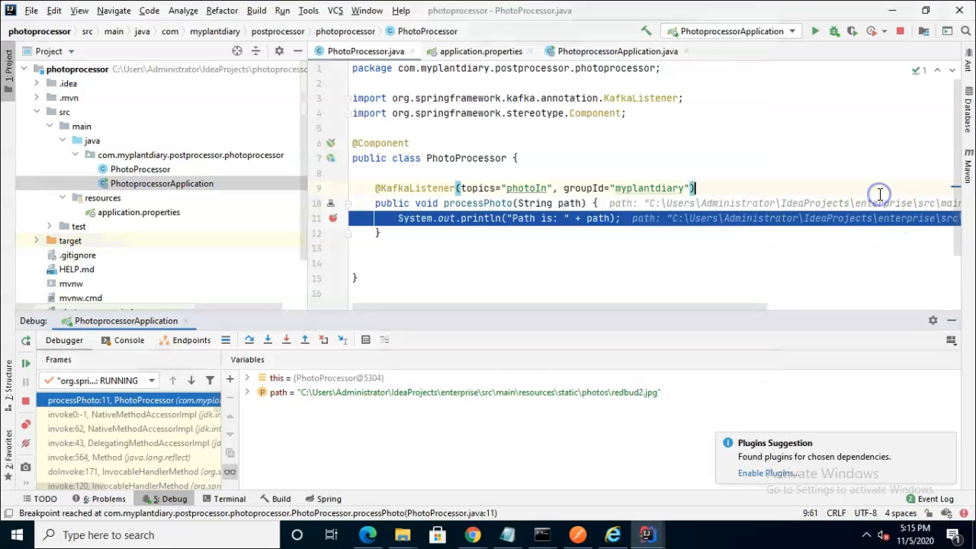
- Resume the debugger to receive StartSlideshow.png, then let the consumer keep running
{"action": "left_click", "coordinate": [878, 194]}
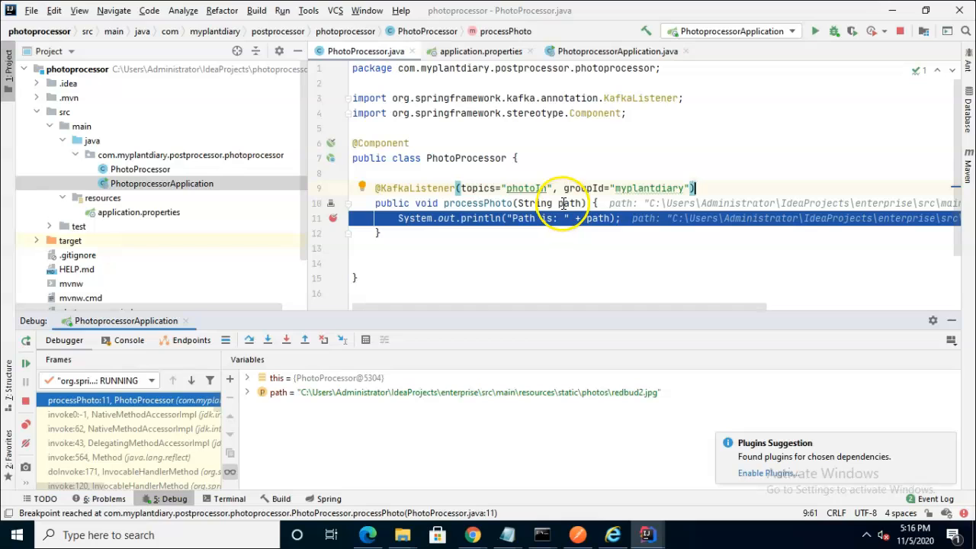
{"action": "mouse_move", "coordinate": [567, 203]}
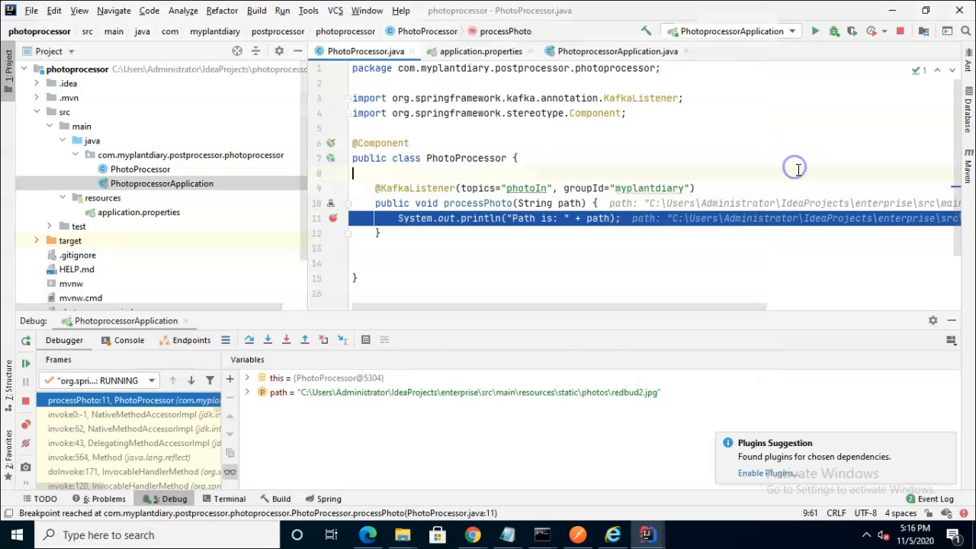
{"action": "left_click", "coordinate": [799, 170]}
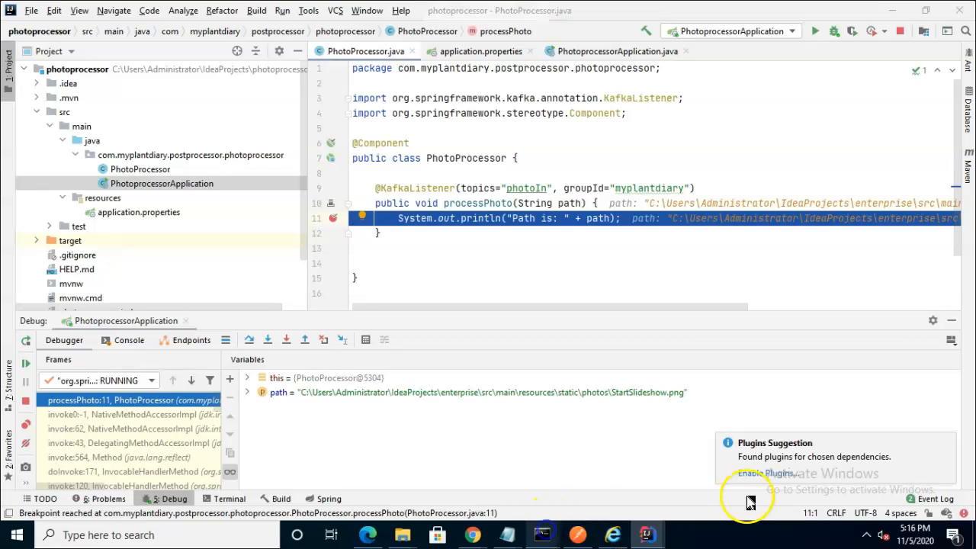
{"action": "left_click", "coordinate": [542, 534]}
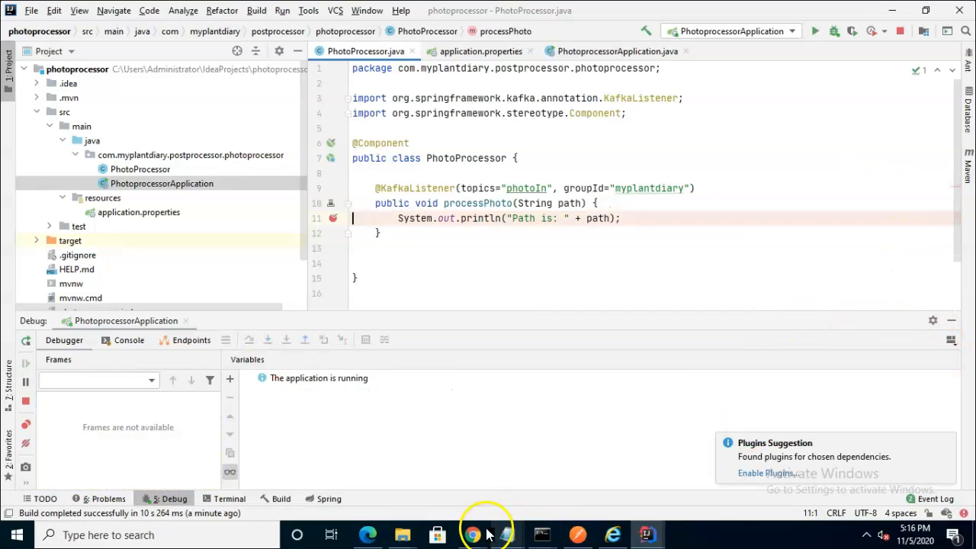
{"action": "mouse_move", "coordinate": [473, 534]}
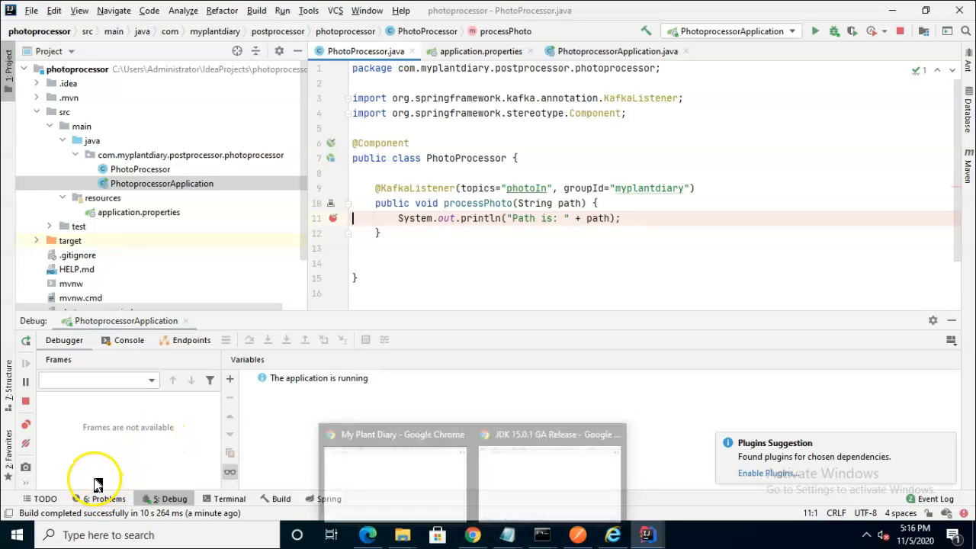
{"action": "mouse_move", "coordinate": [962, 450]}
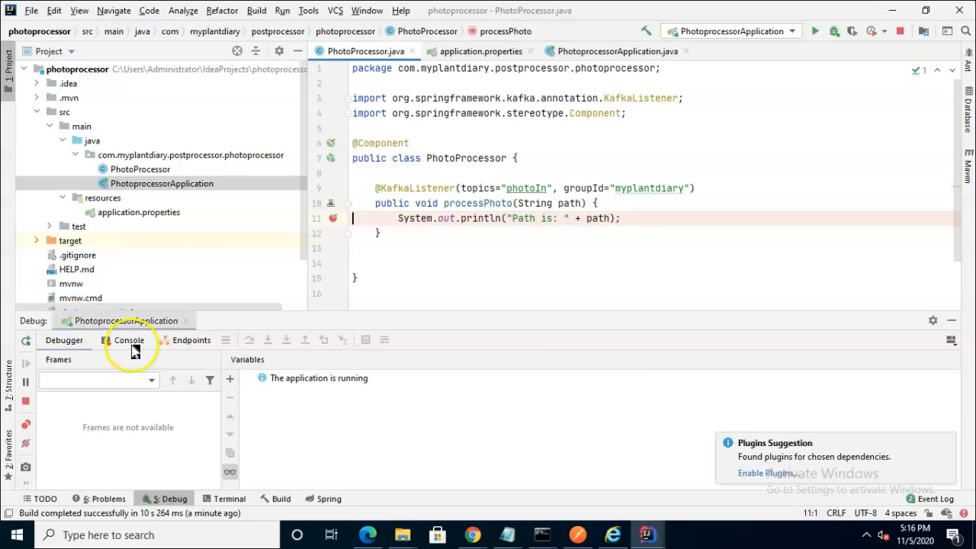
- Show the PhotoprocessorApplication debug console with its -Dserver.port=8081 launch command
{"action": "left_click", "coordinate": [128, 340]}
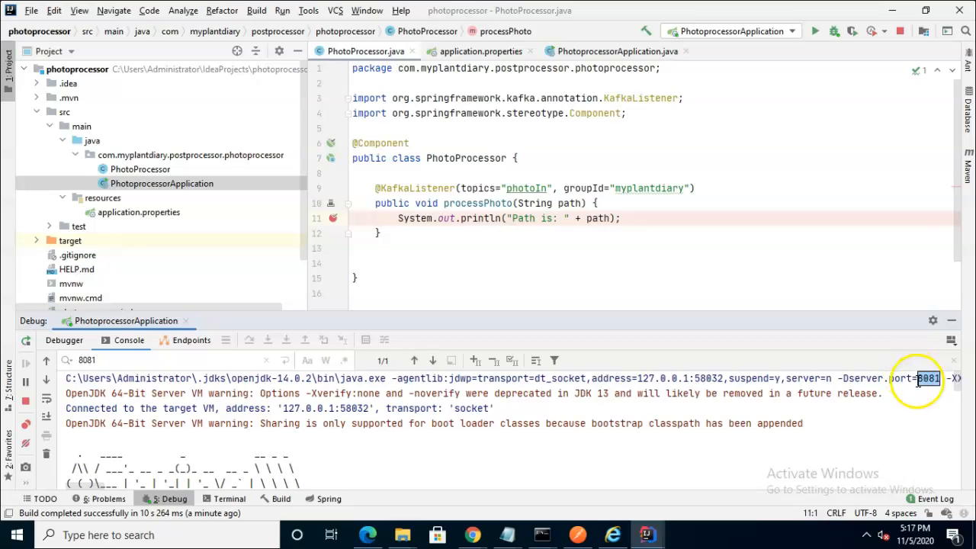
{"action": "mouse_move", "coordinate": [923, 399]}
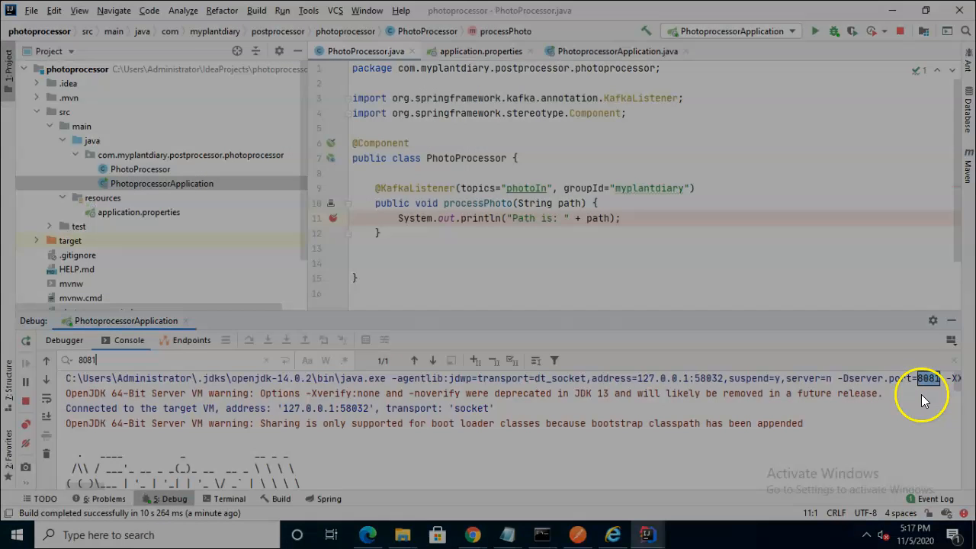
{"action": "mouse_move", "coordinate": [821, 374]}
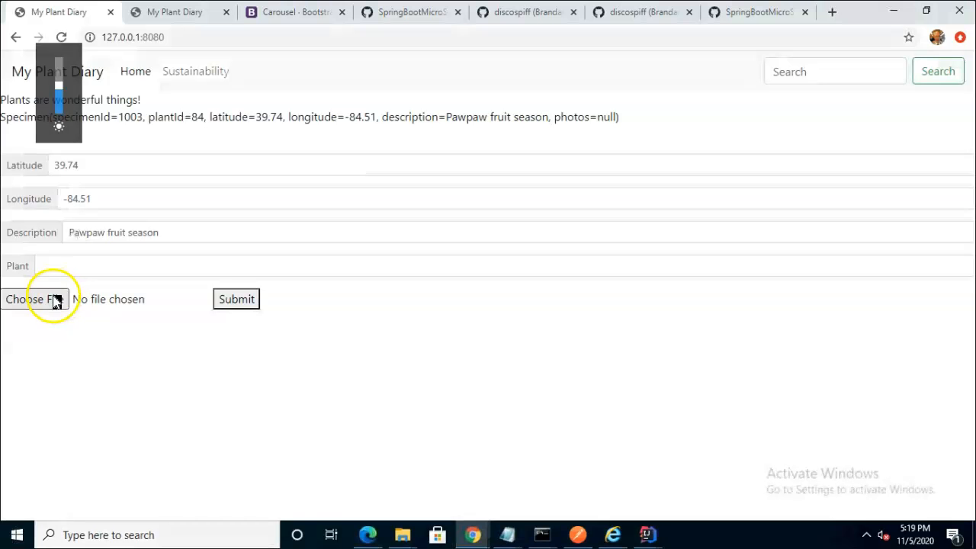
- Attach pawpaw.jpg from Documents and submit the Pawpaw specimen form
{"action": "left_click", "coordinate": [34, 298]}
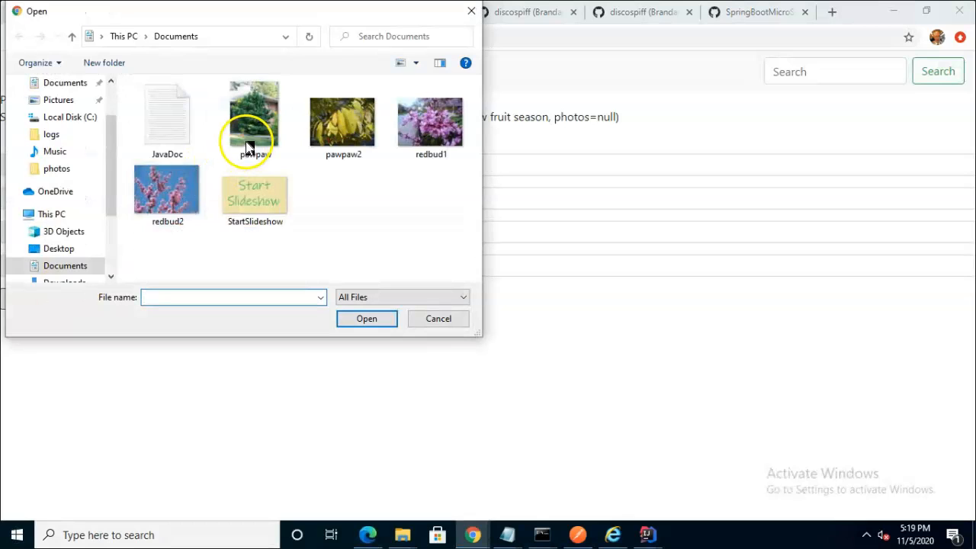
{"action": "left_click", "coordinate": [255, 119]}
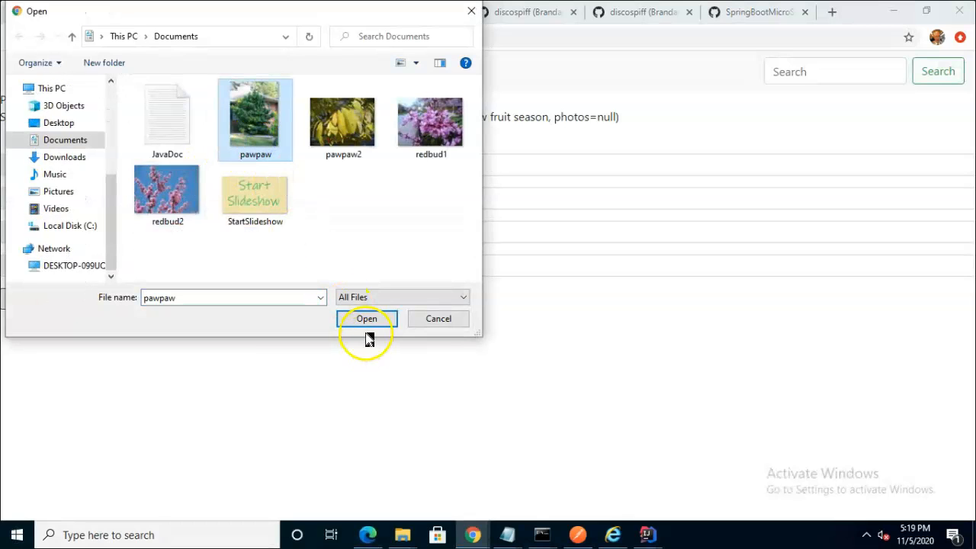
{"action": "left_click", "coordinate": [365, 319]}
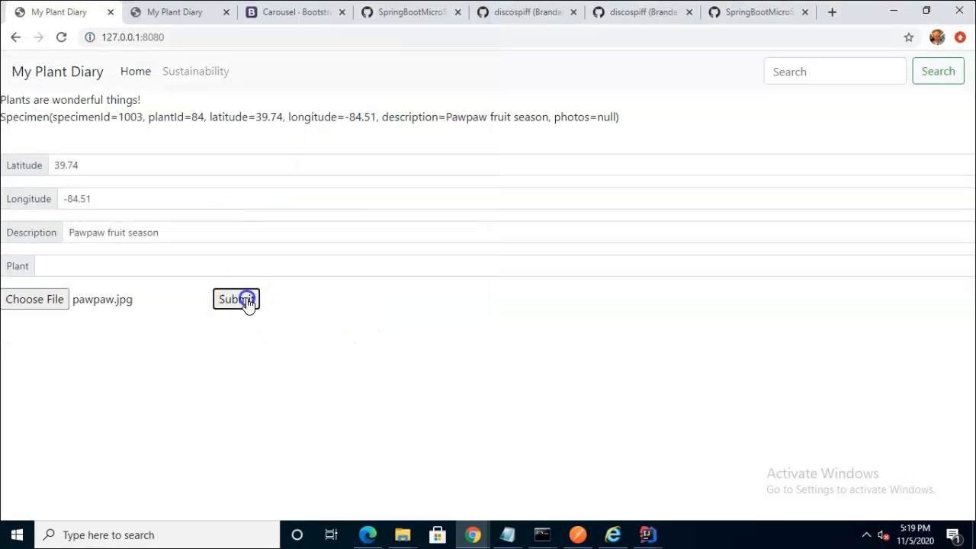
{"action": "left_click", "coordinate": [236, 299]}
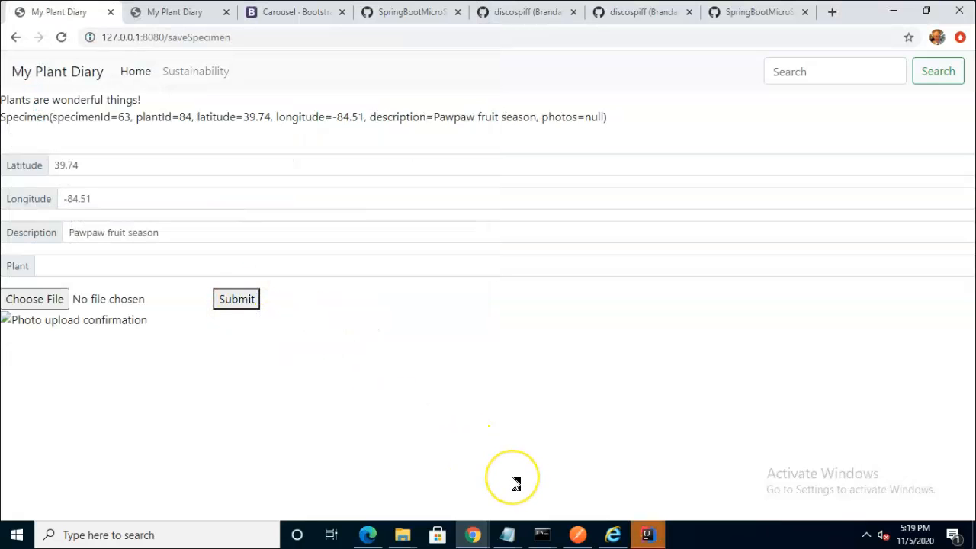
{"action": "mouse_move", "coordinate": [647, 533]}
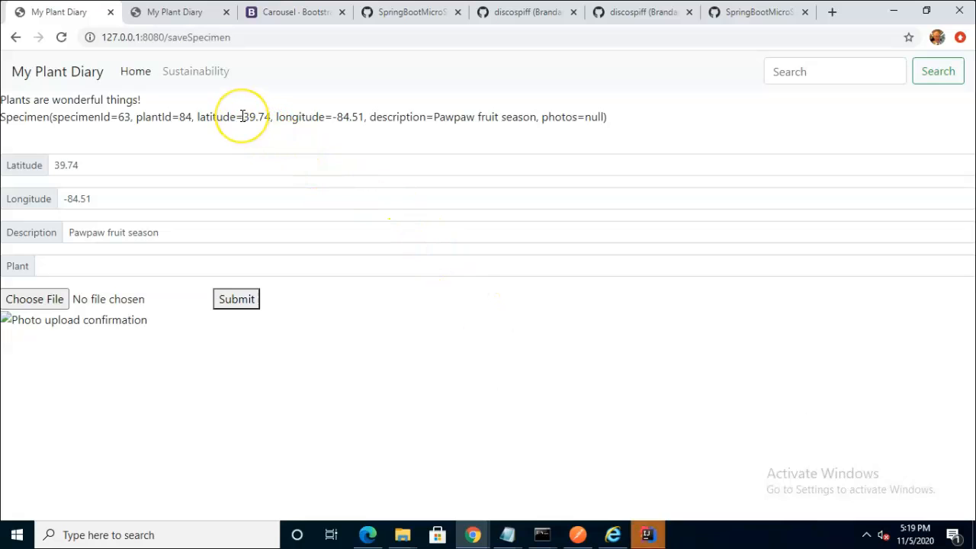
{"action": "mouse_move", "coordinate": [267, 135]}
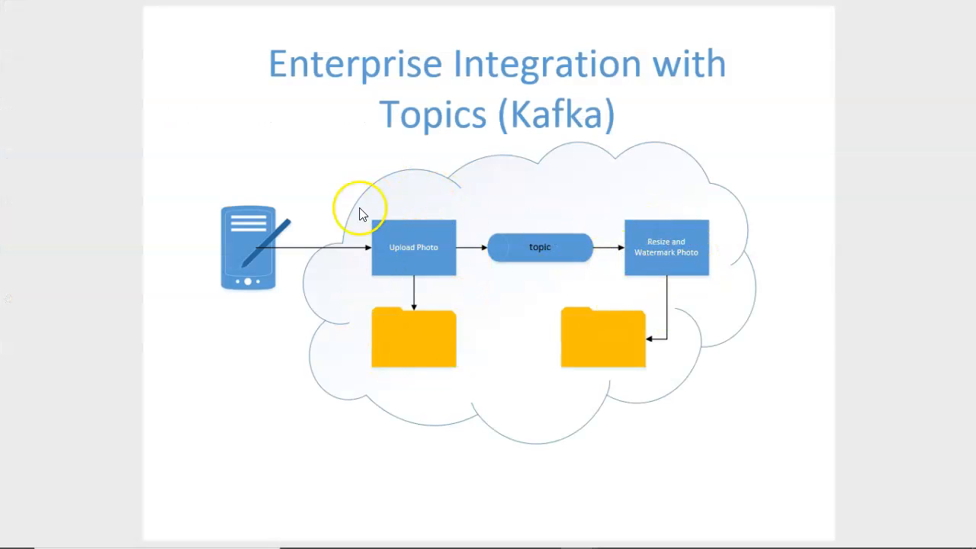
{"action": "mouse_move", "coordinate": [395, 299]}
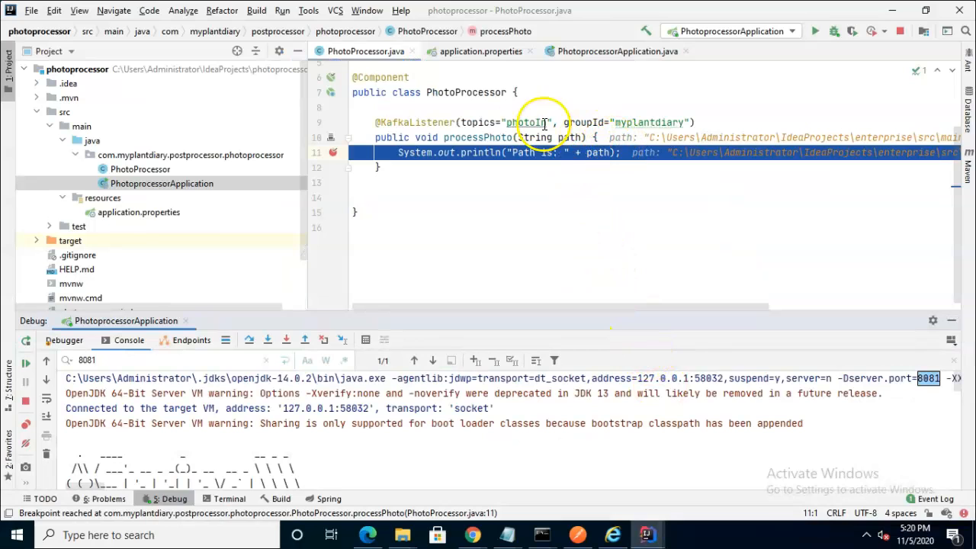
{"action": "mouse_move", "coordinate": [571, 138]}
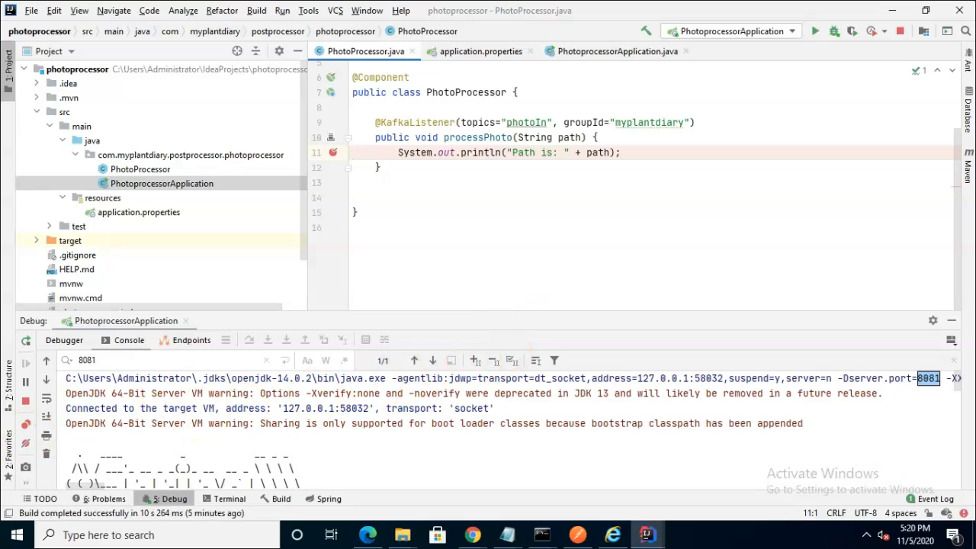
{"action": "mouse_move", "coordinate": [578, 104]}
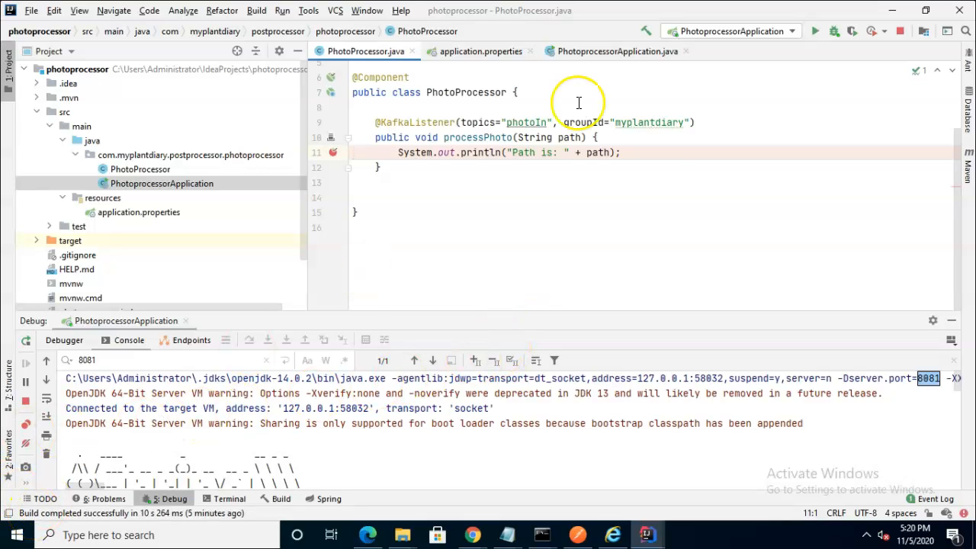
- Scroll to the top of PhotoProcessor.java to show its Kafka imports after resuming
{"action": "scroll", "scroll_direction": "up", "scroll_amount": 3}
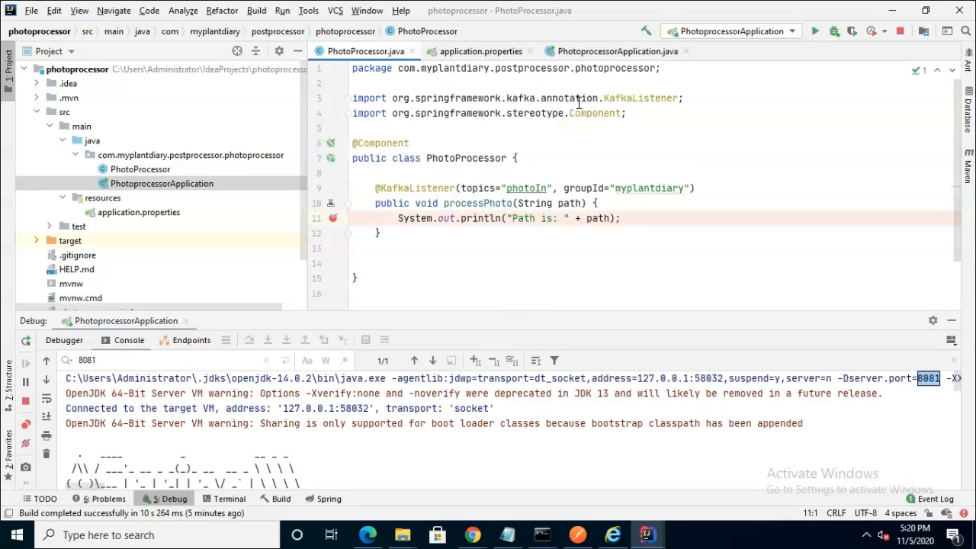